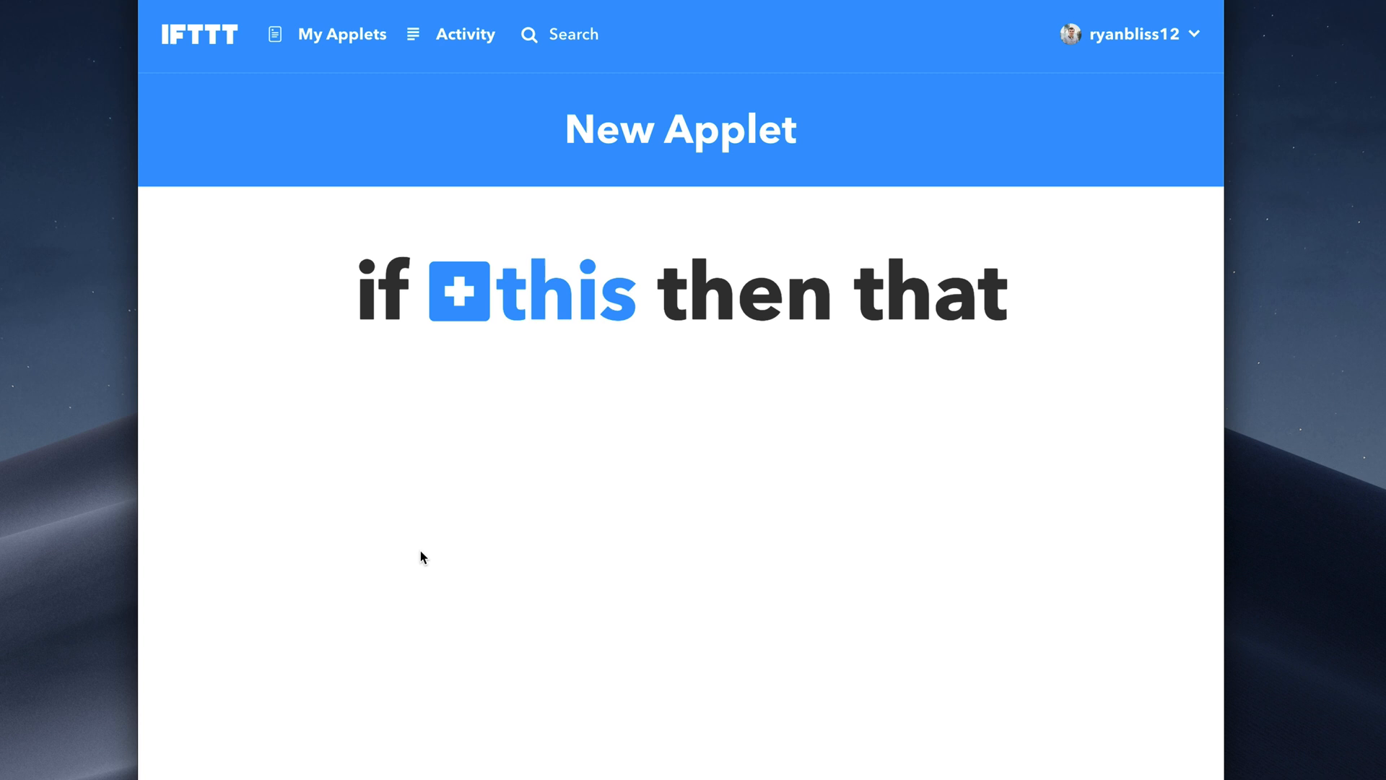
mouse_move(810, 461)
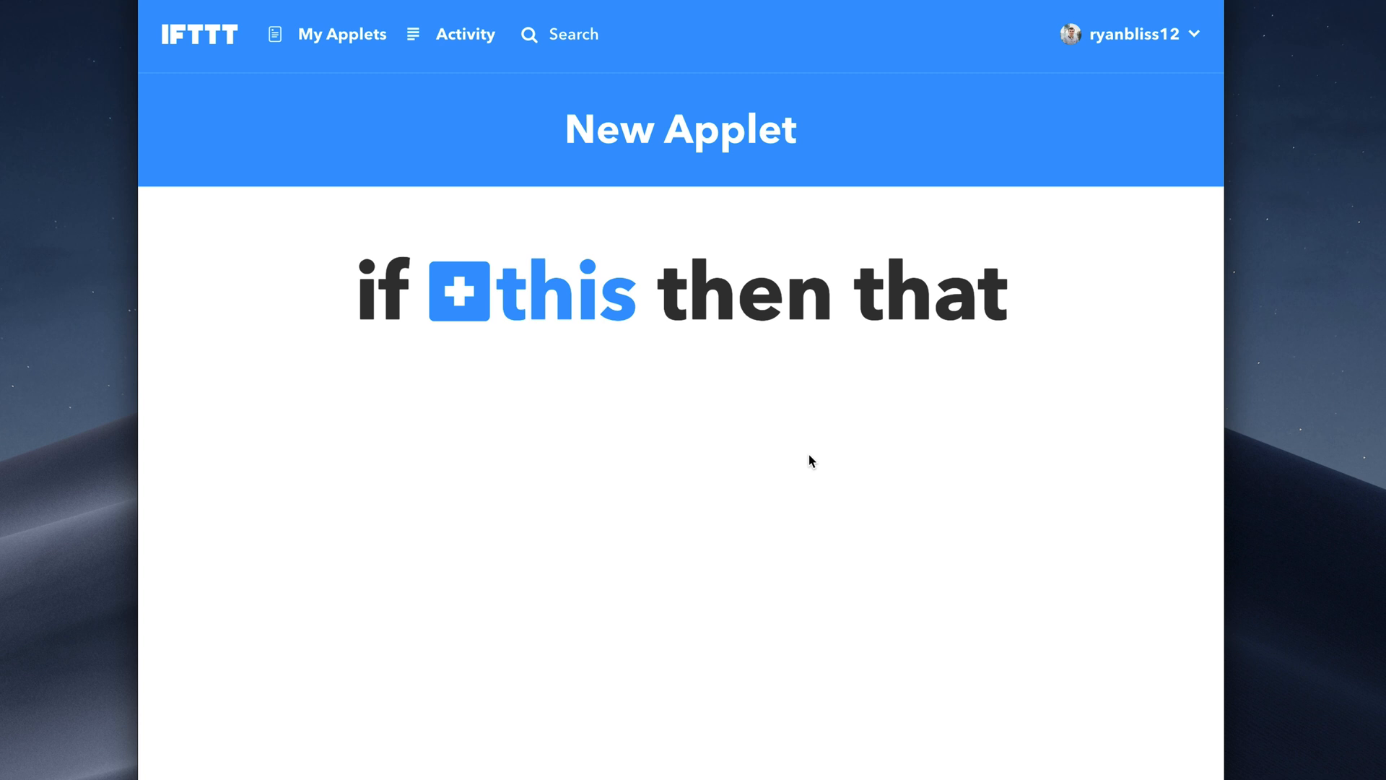
mouse_move(582, 355)
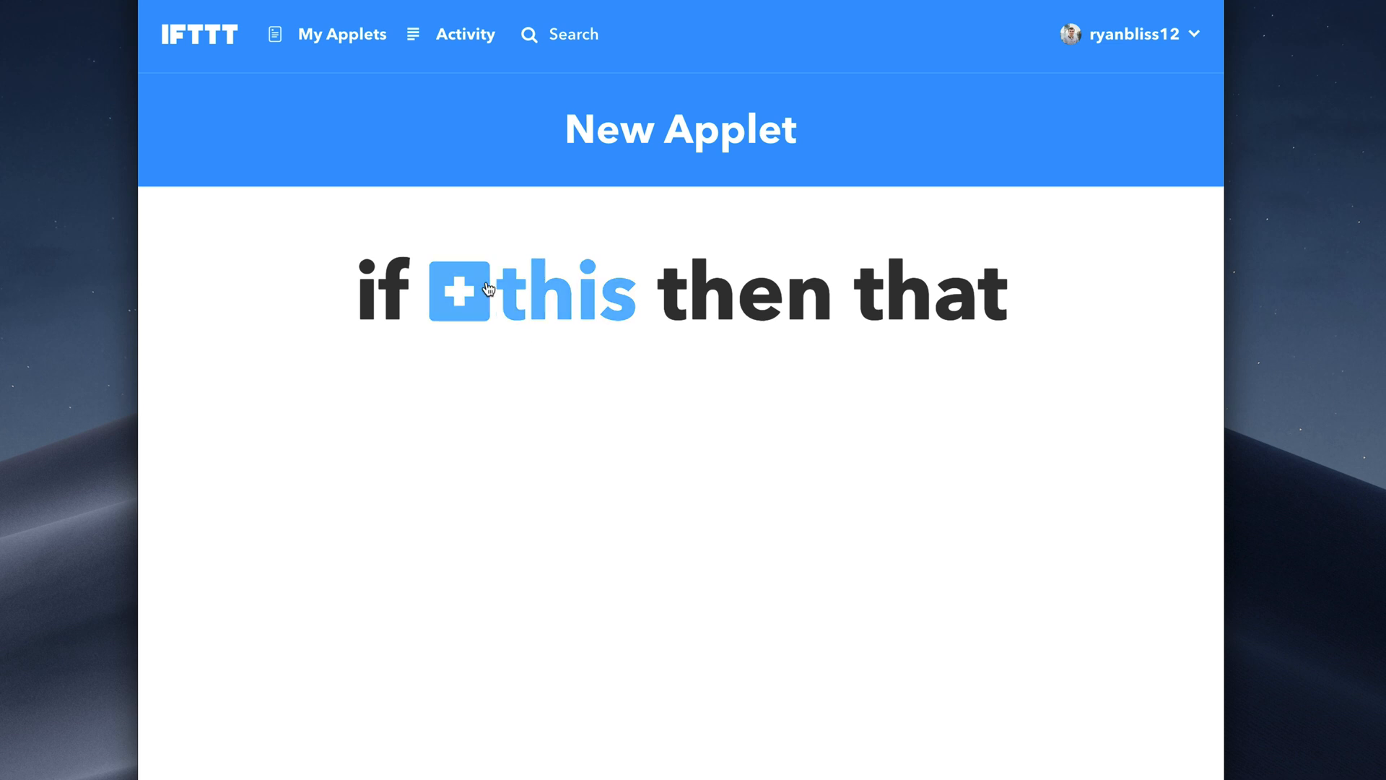
Step: Choose Webhooks as the applet's trigger service by searching 'web'
left_click(467, 292)
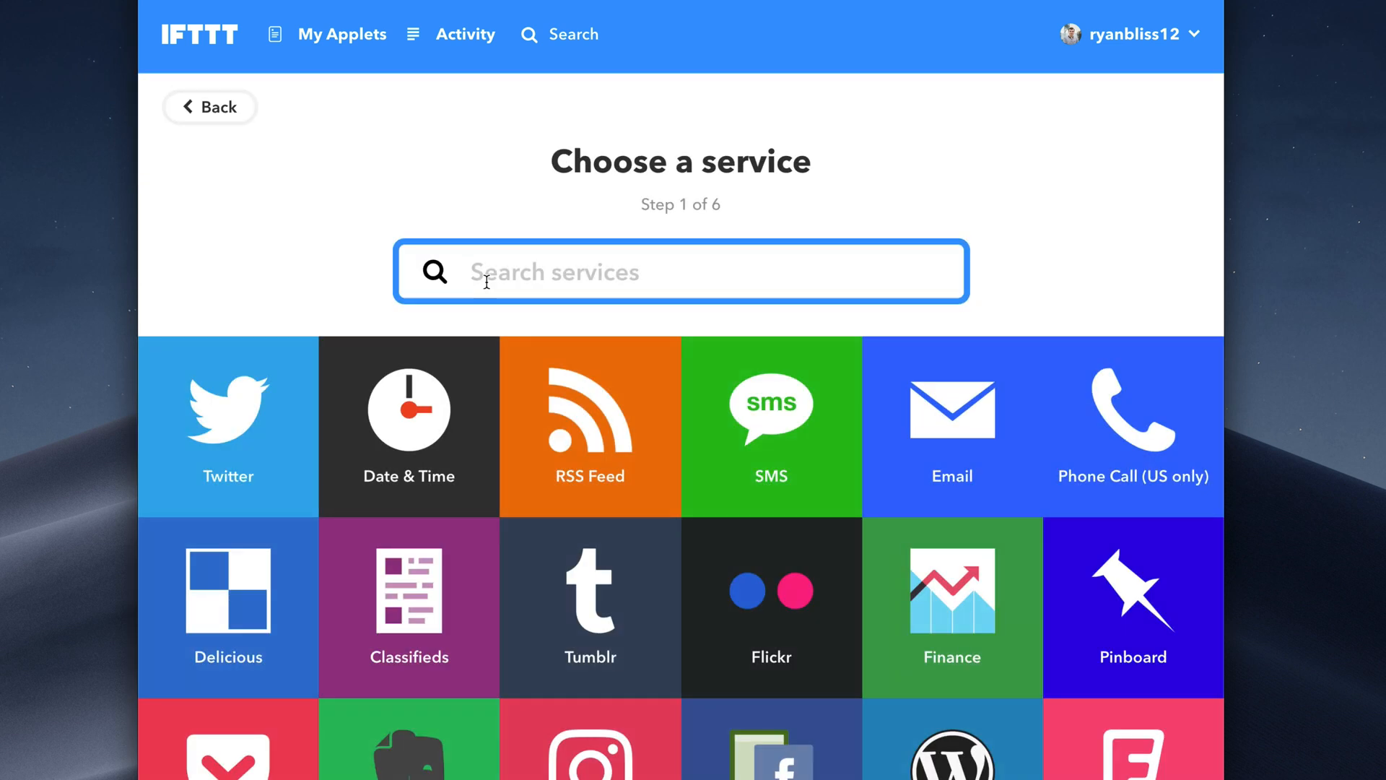
type("web")
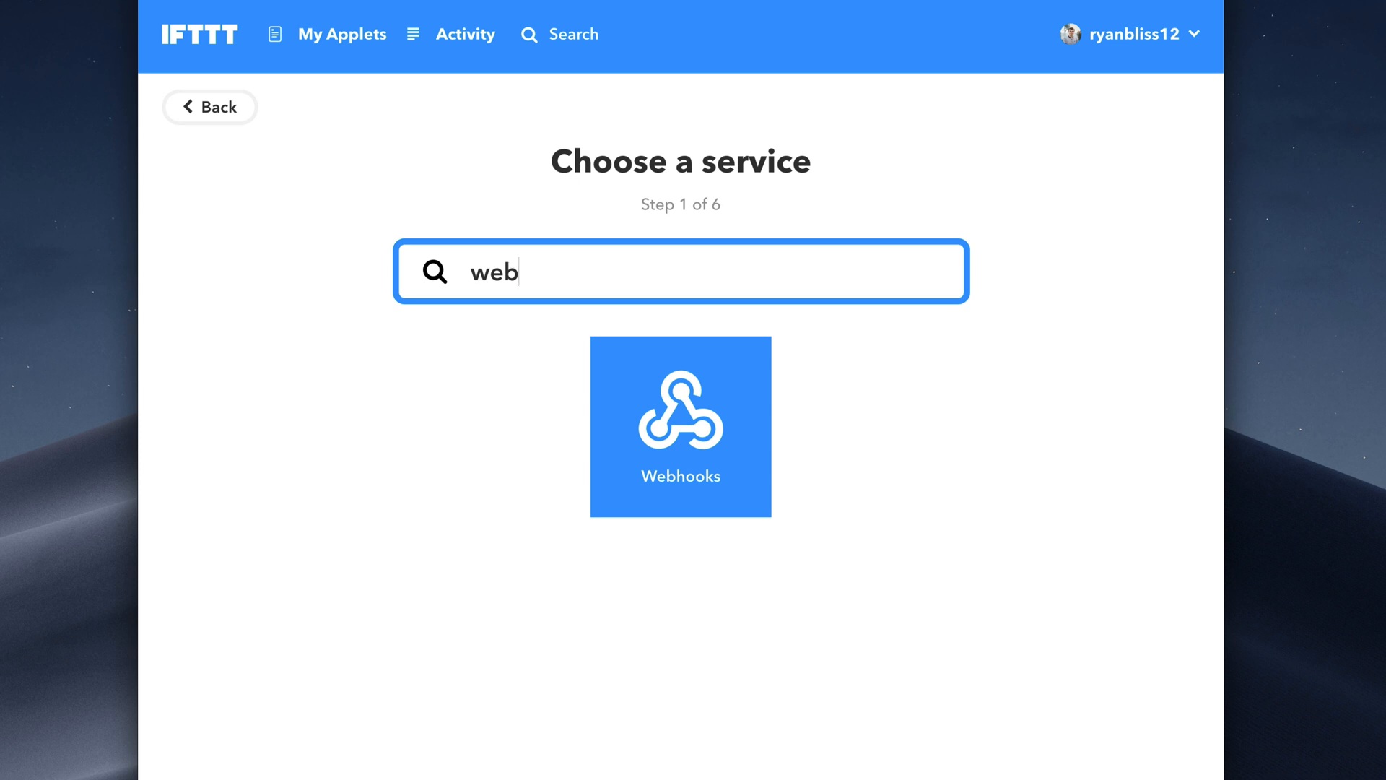
left_click(680, 426)
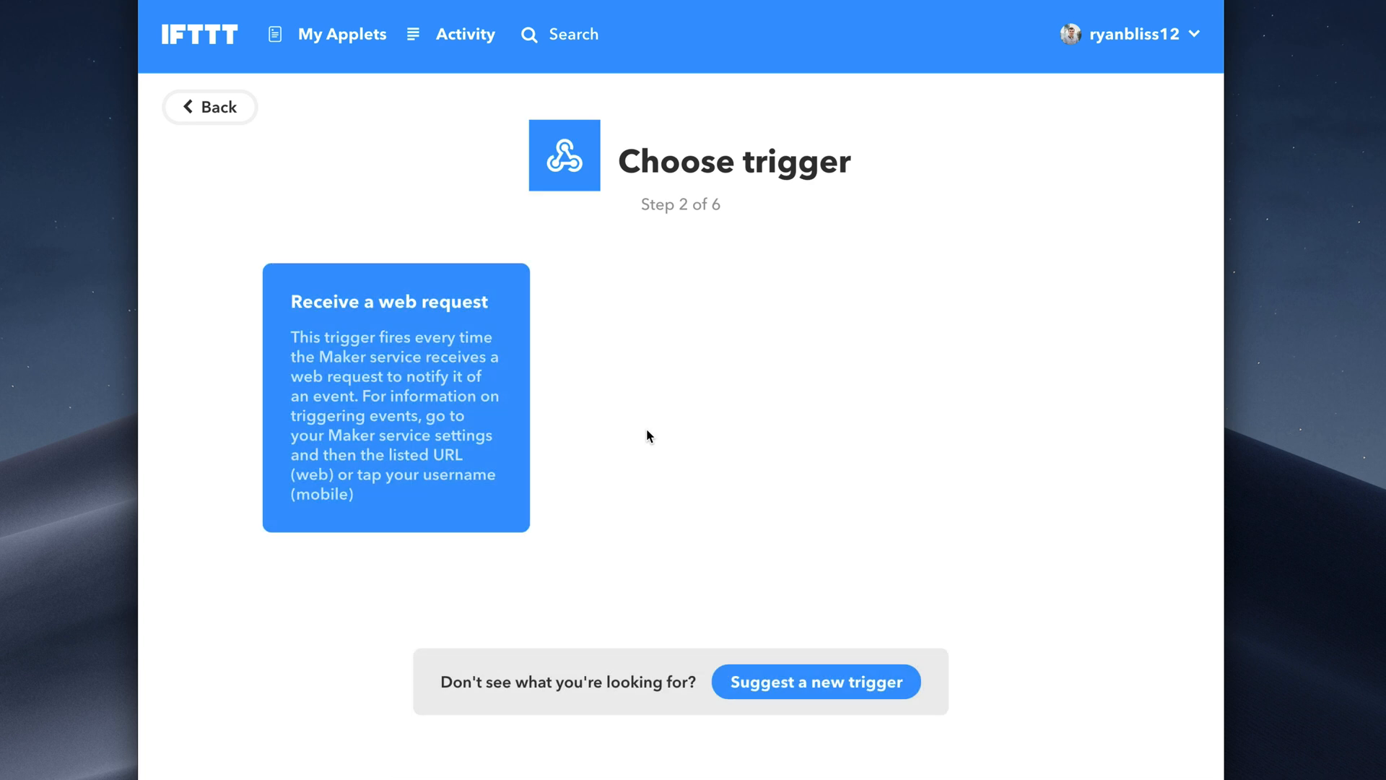
mouse_move(612, 279)
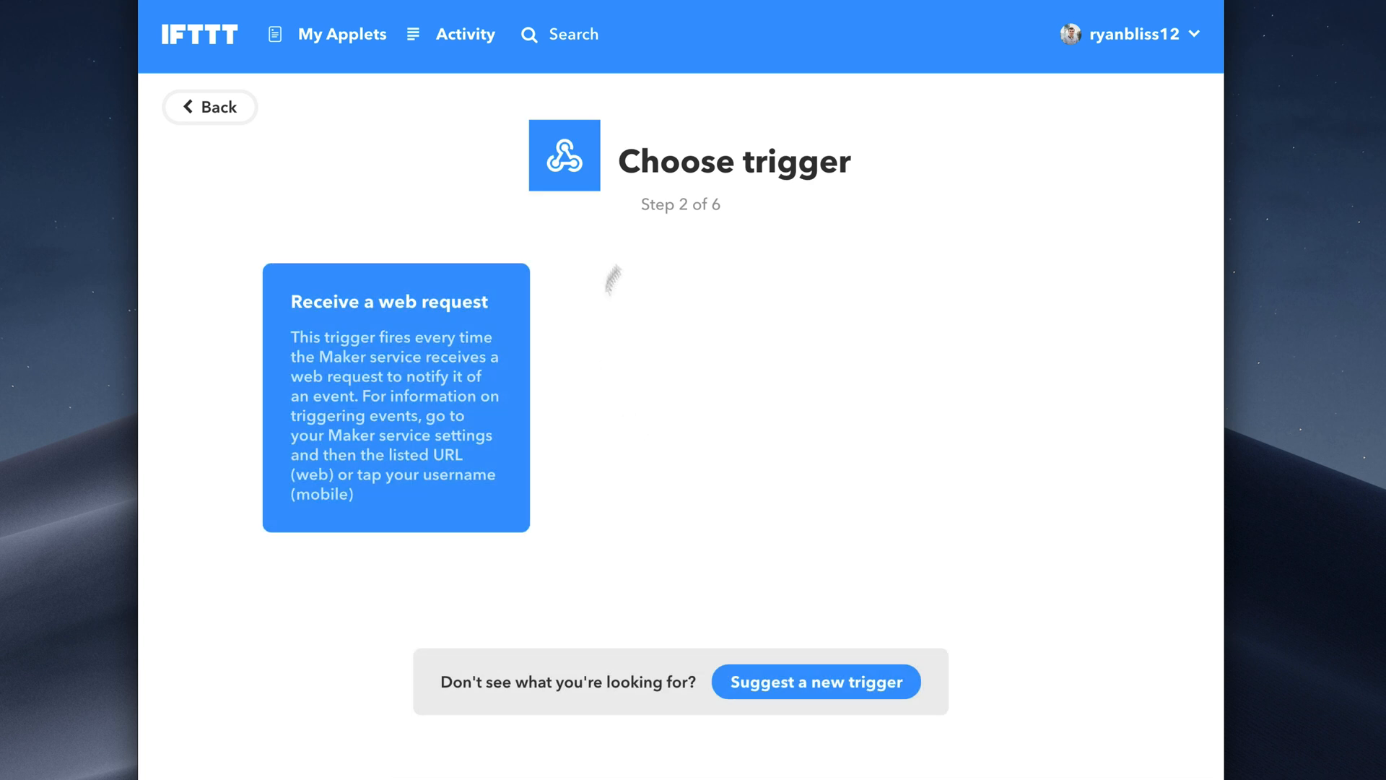
mouse_move(614, 230)
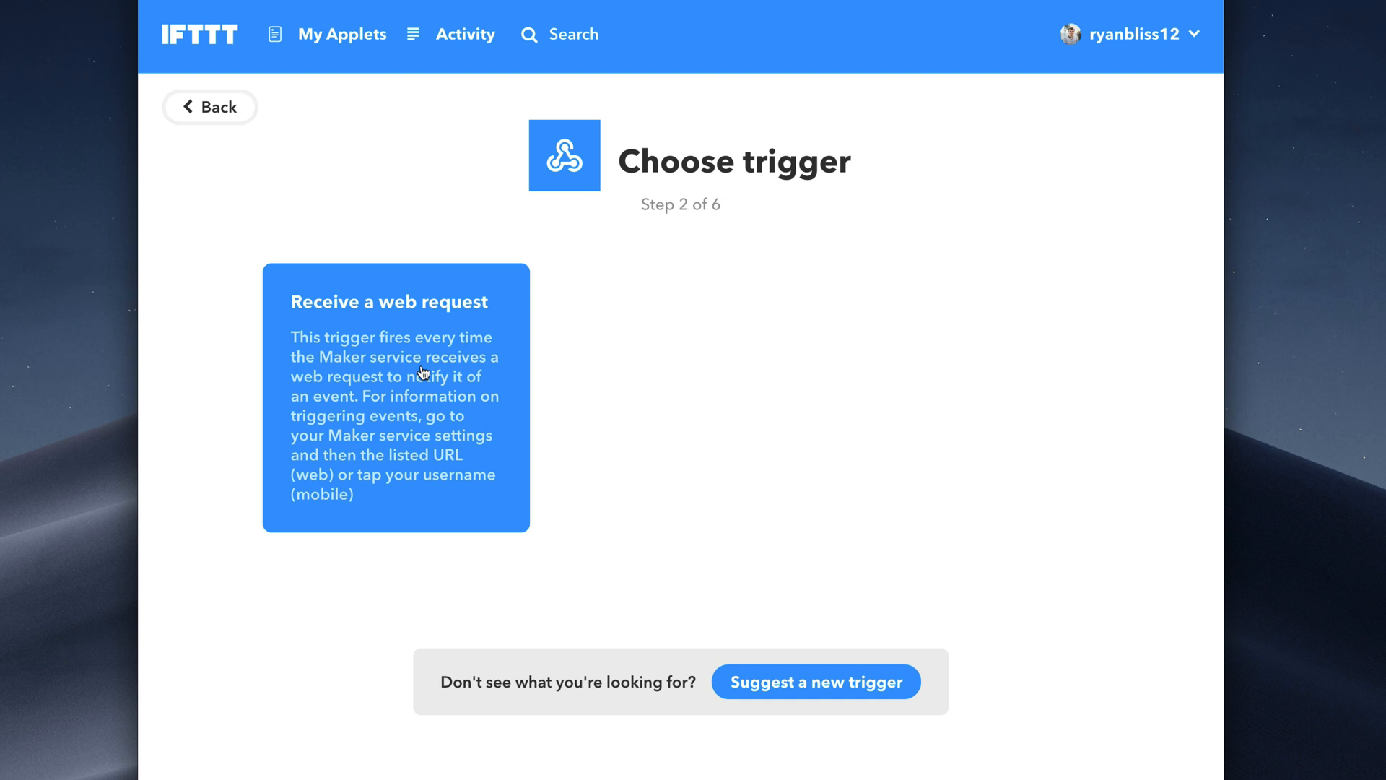
Step: Create a 'Receive a web request' trigger with event name test_action
left_click(395, 395)
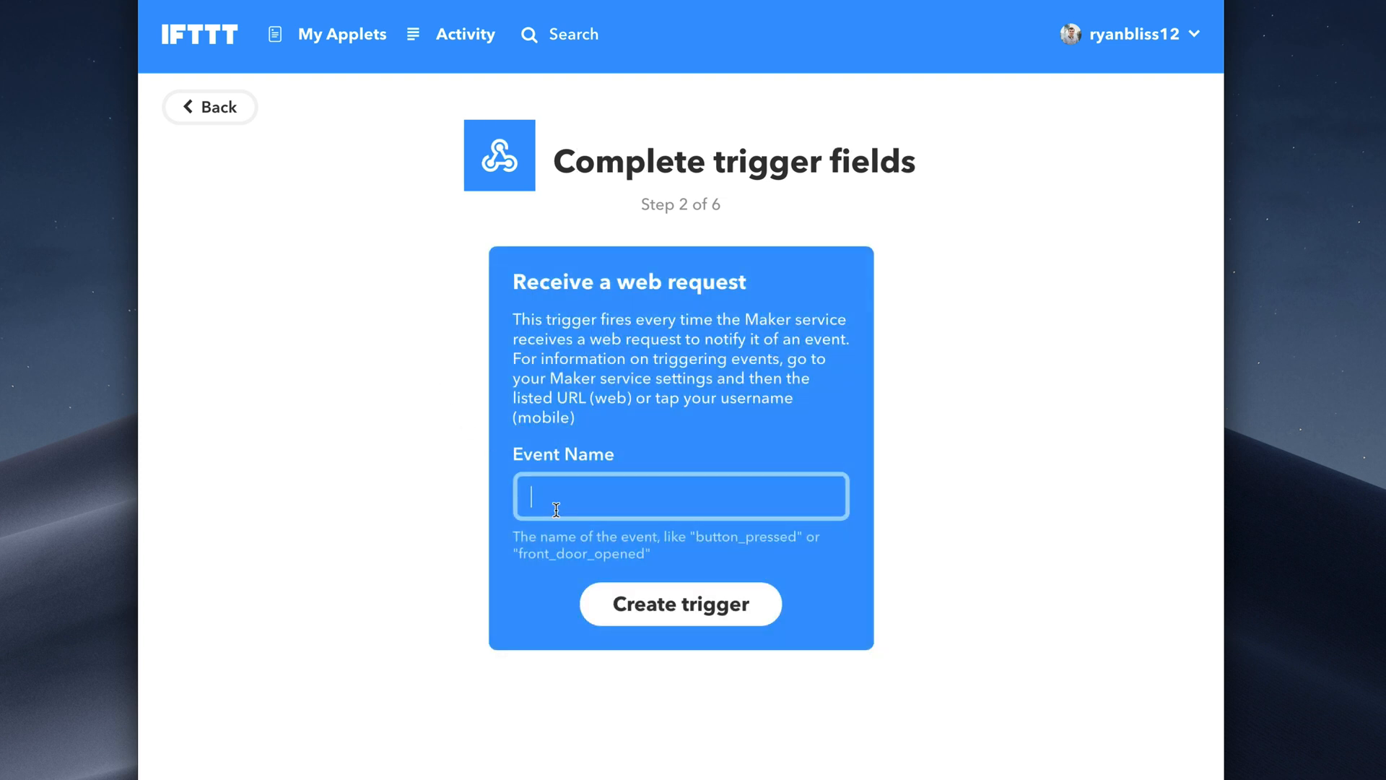
mouse_move(378, 498)
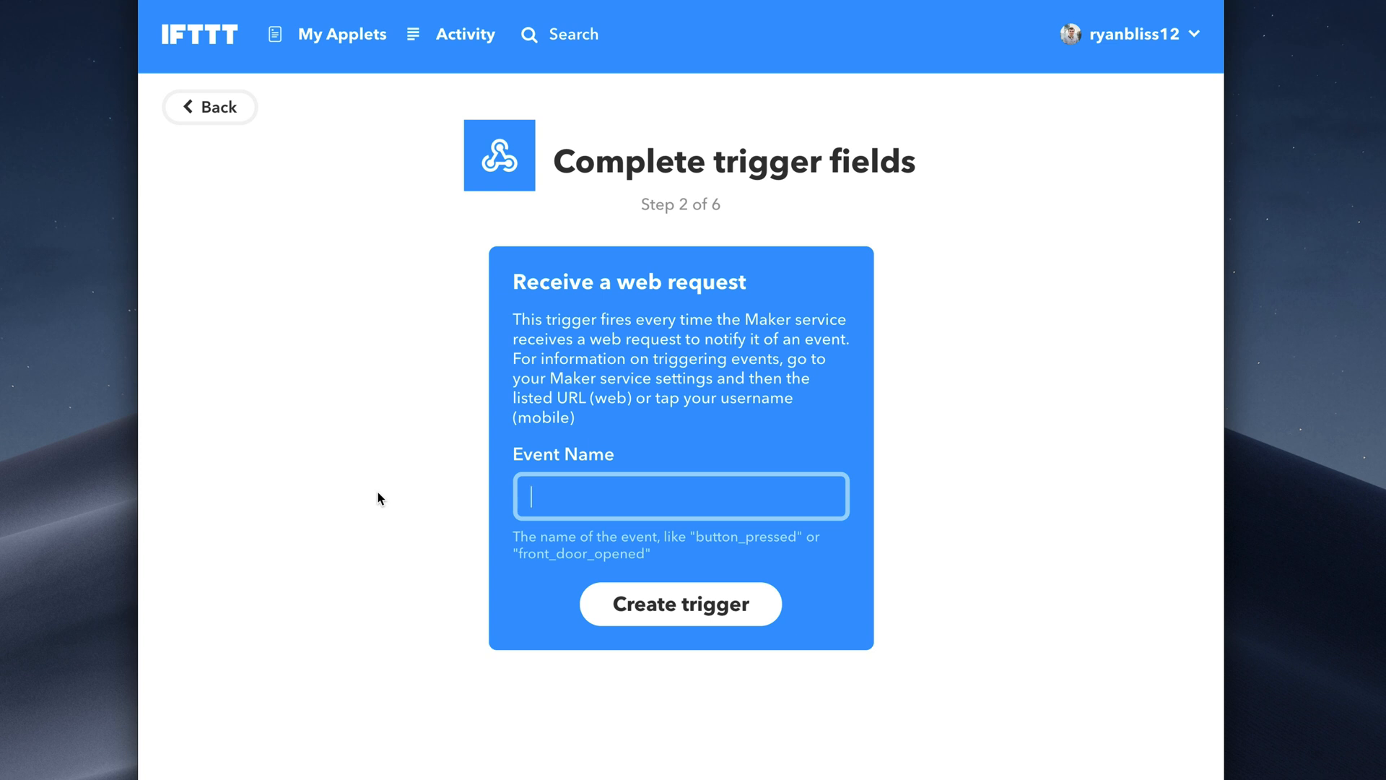
type("test_action")
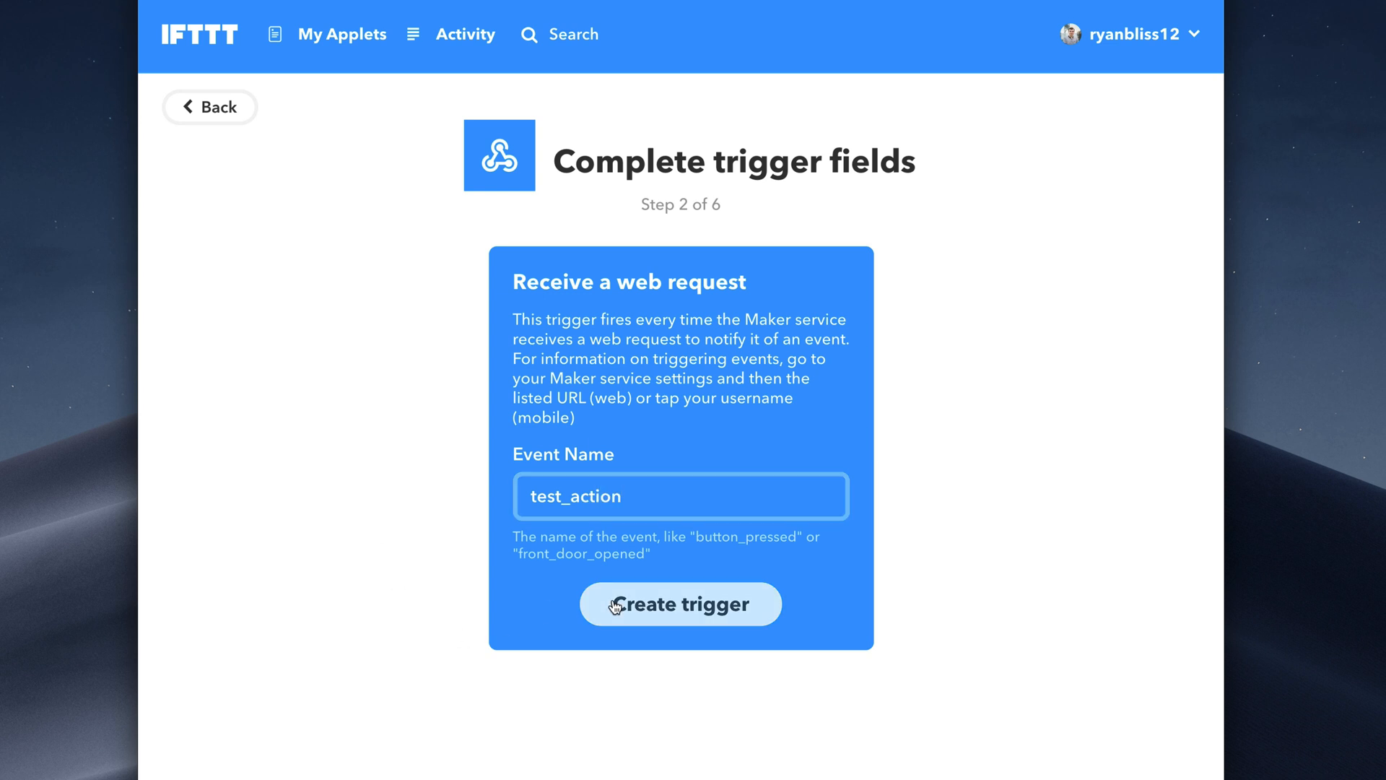
left_click(680, 604)
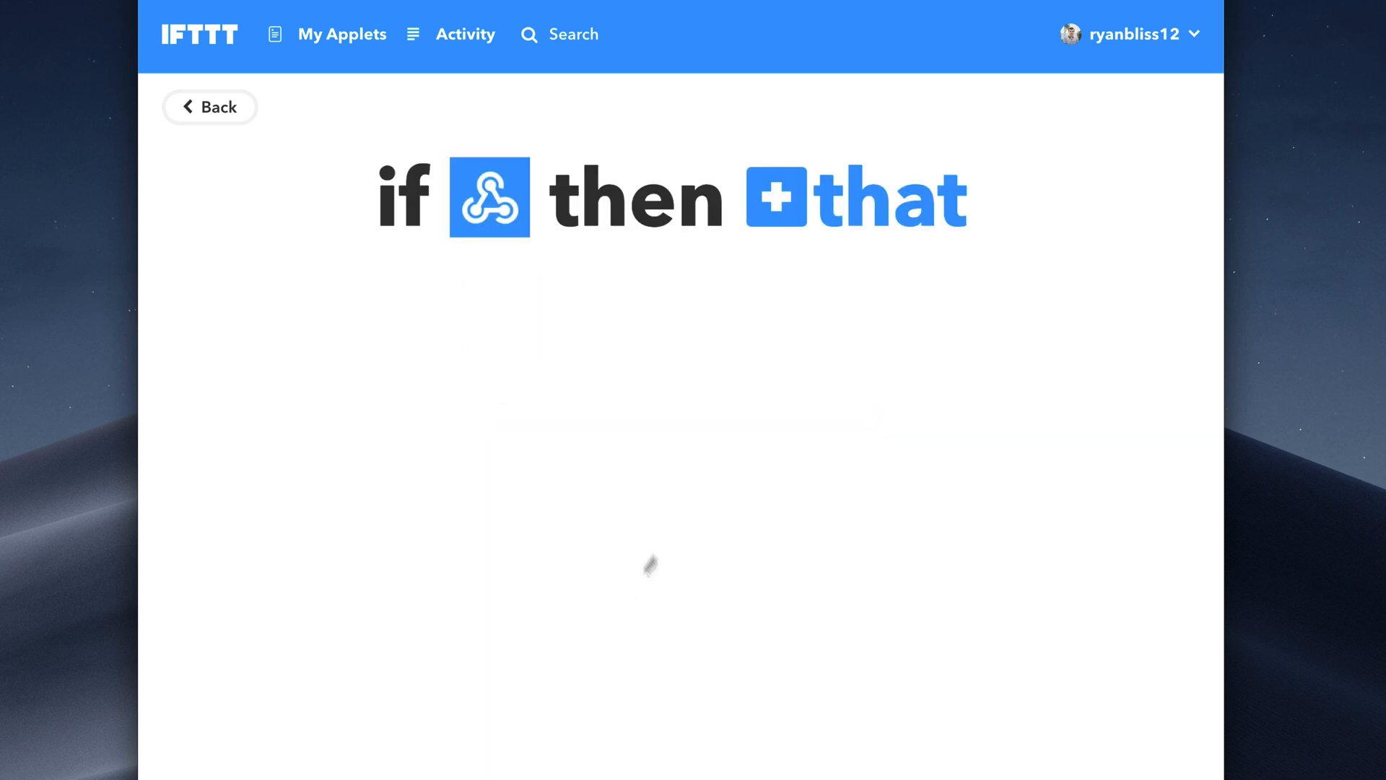
Step: Set the applet's action to Email 'Send me an email' with default subject and body
left_click(776, 196)
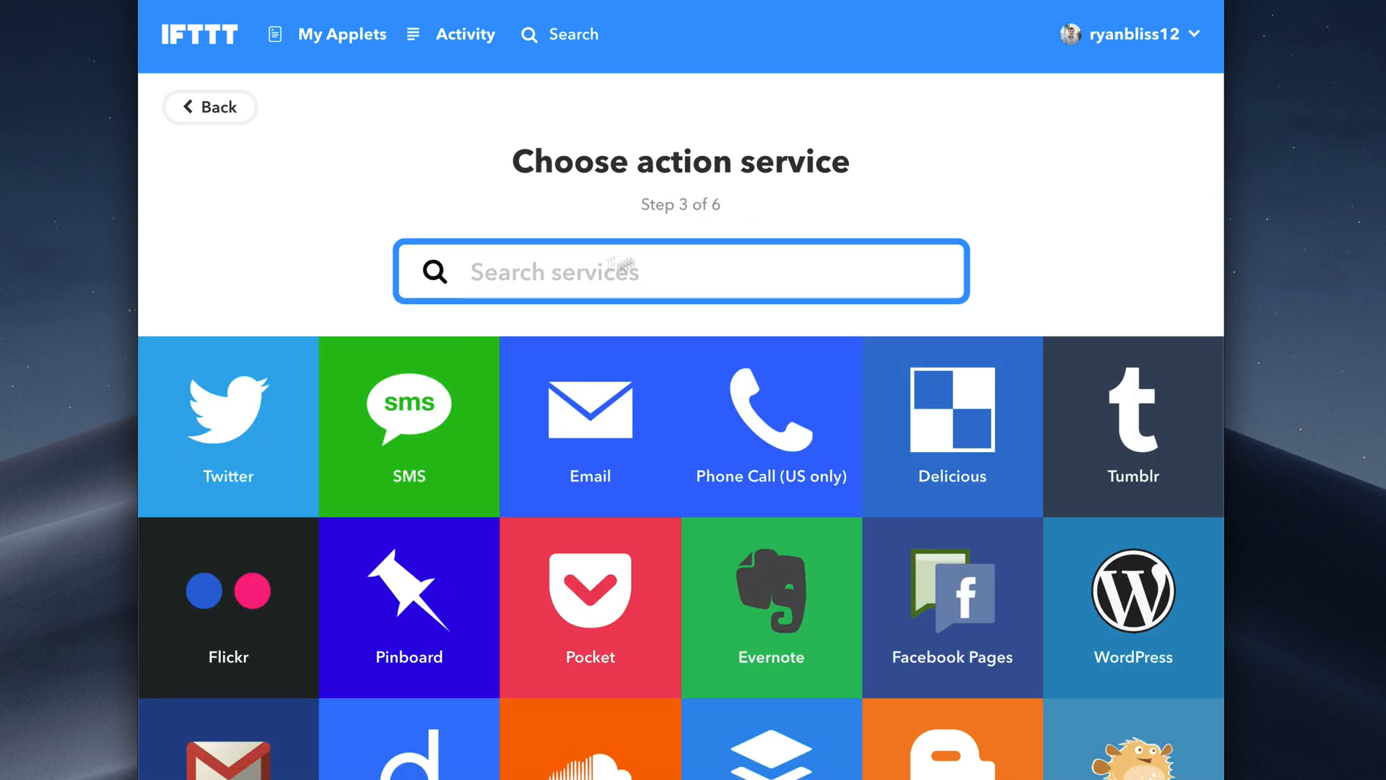
left_click(590, 425)
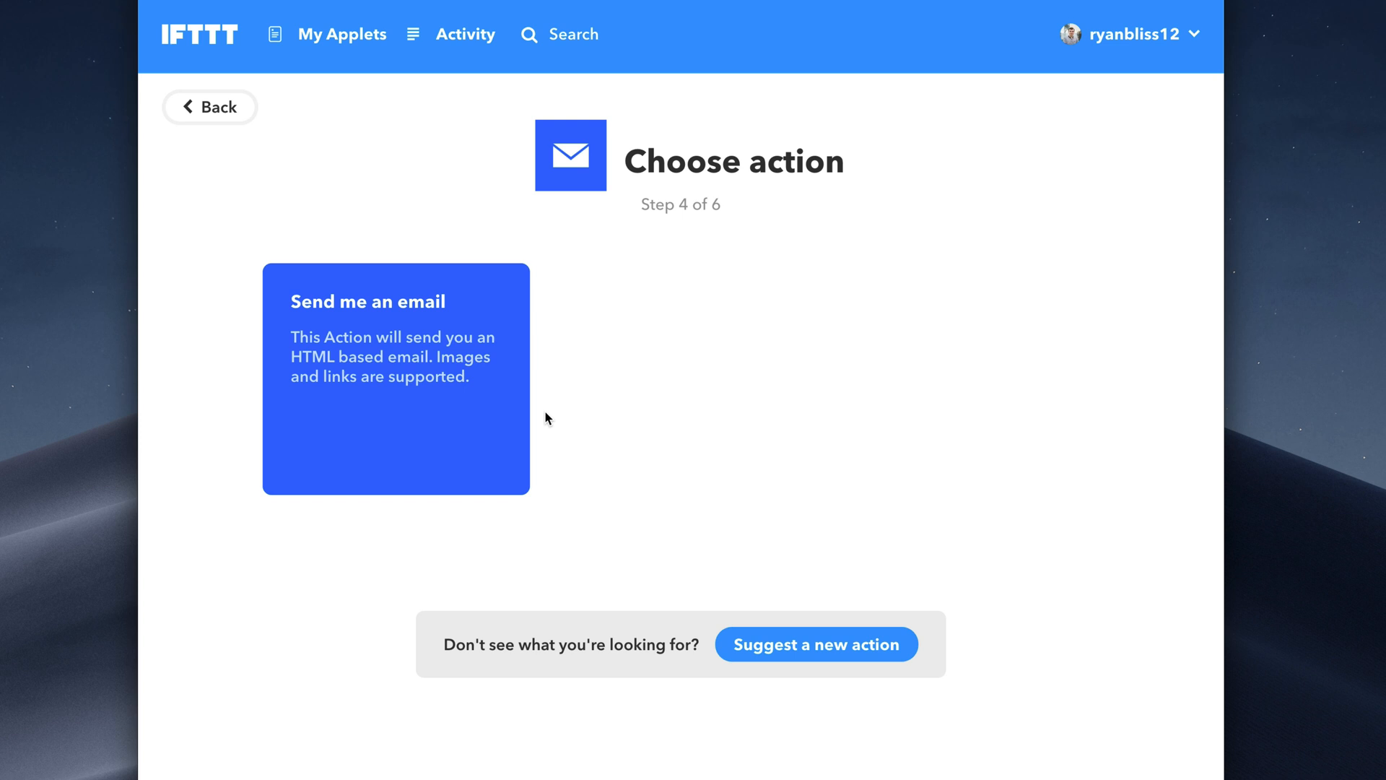
left_click(395, 380)
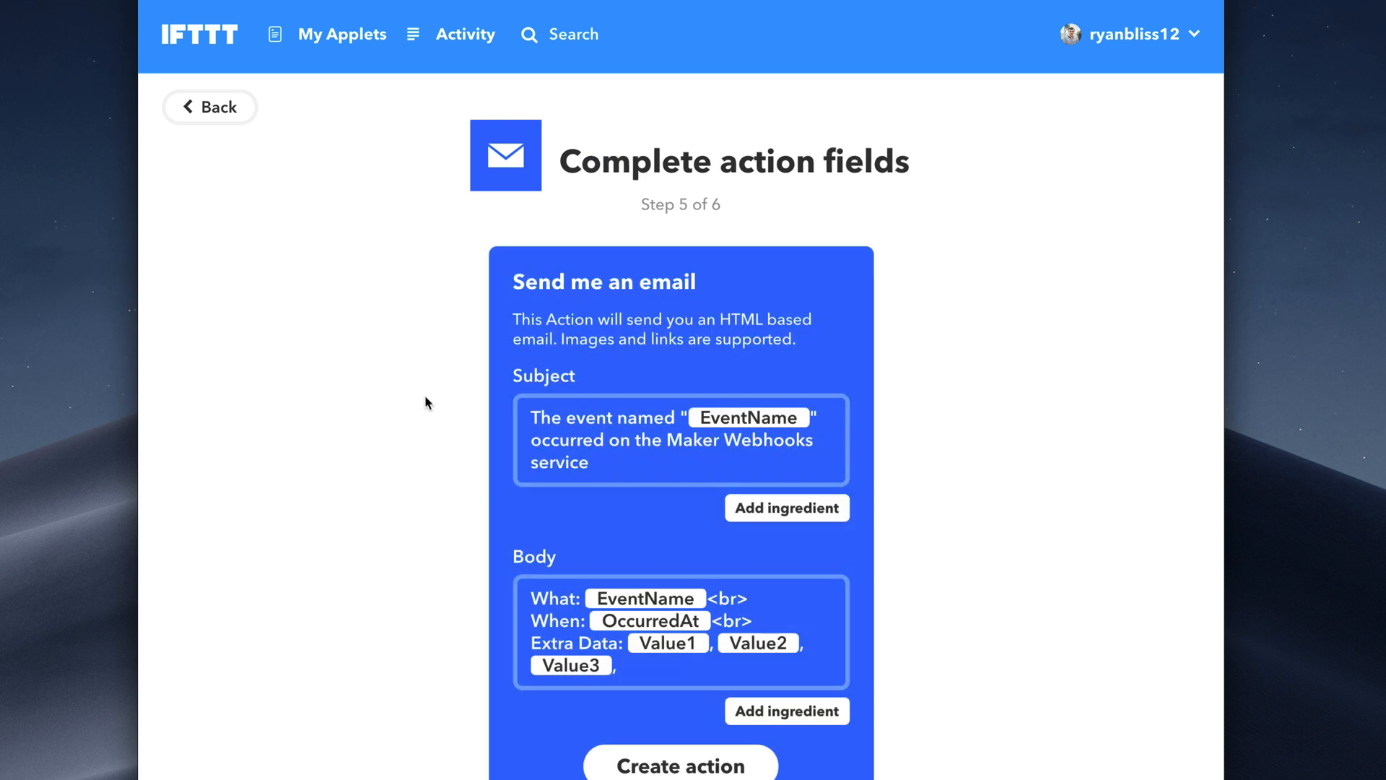
mouse_move(467, 580)
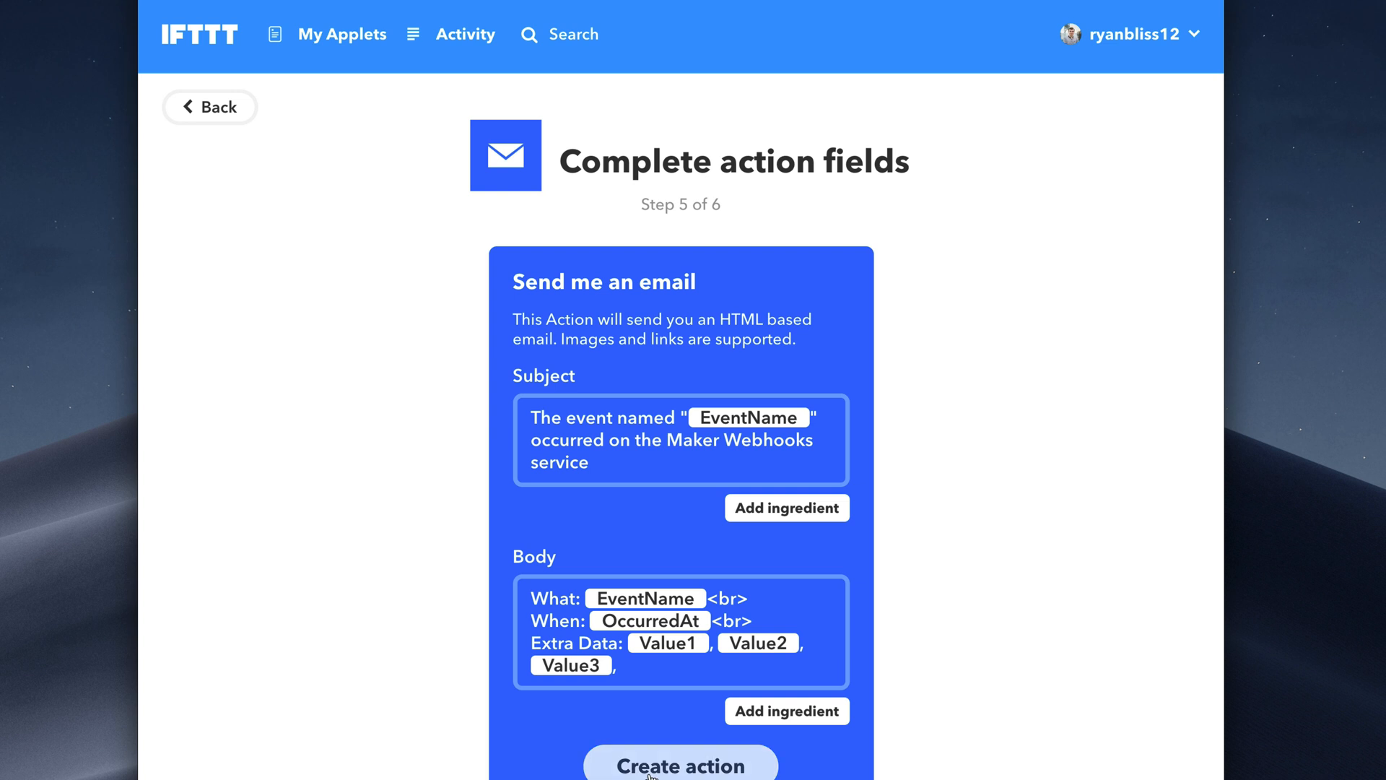
left_click(680, 765)
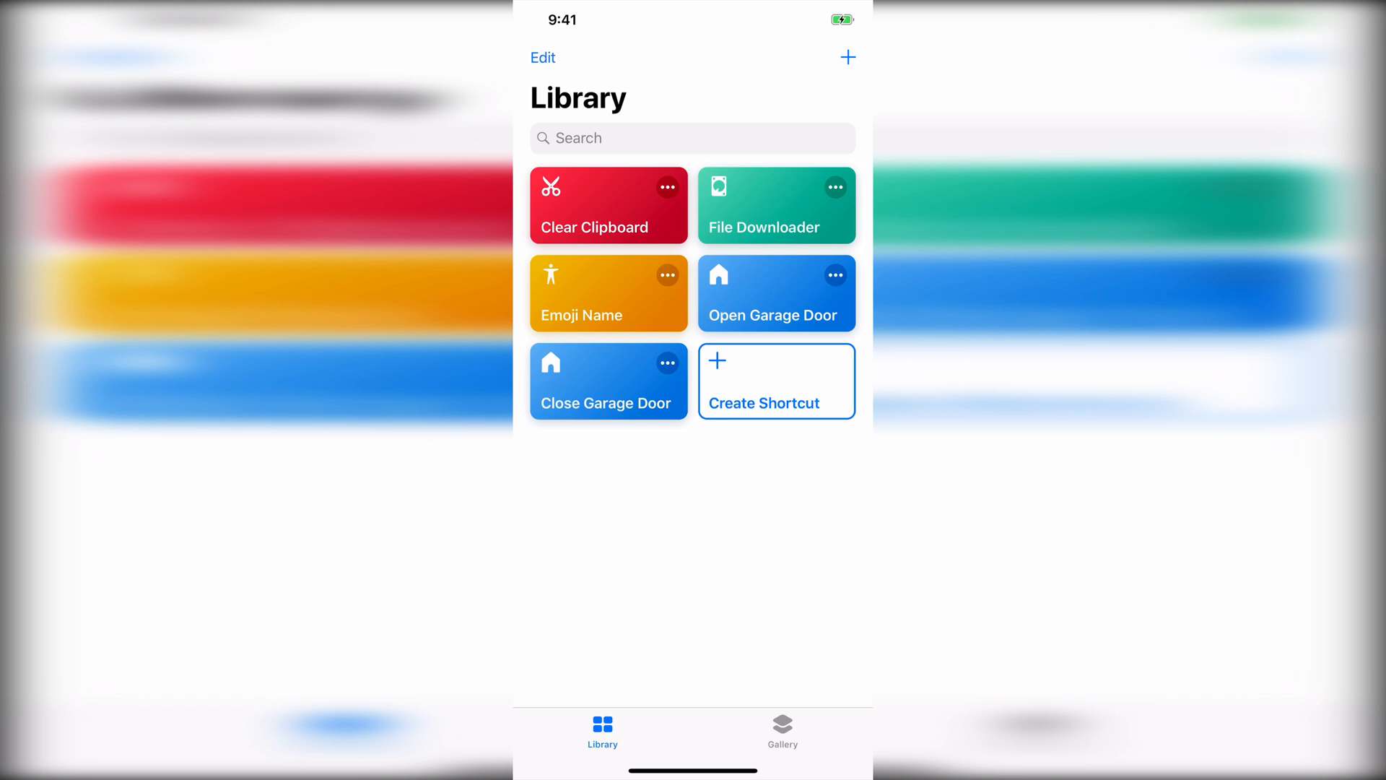
Step: Start a new empty shortcut and add a Text action found by searching 'Text'
left_click(775, 381)
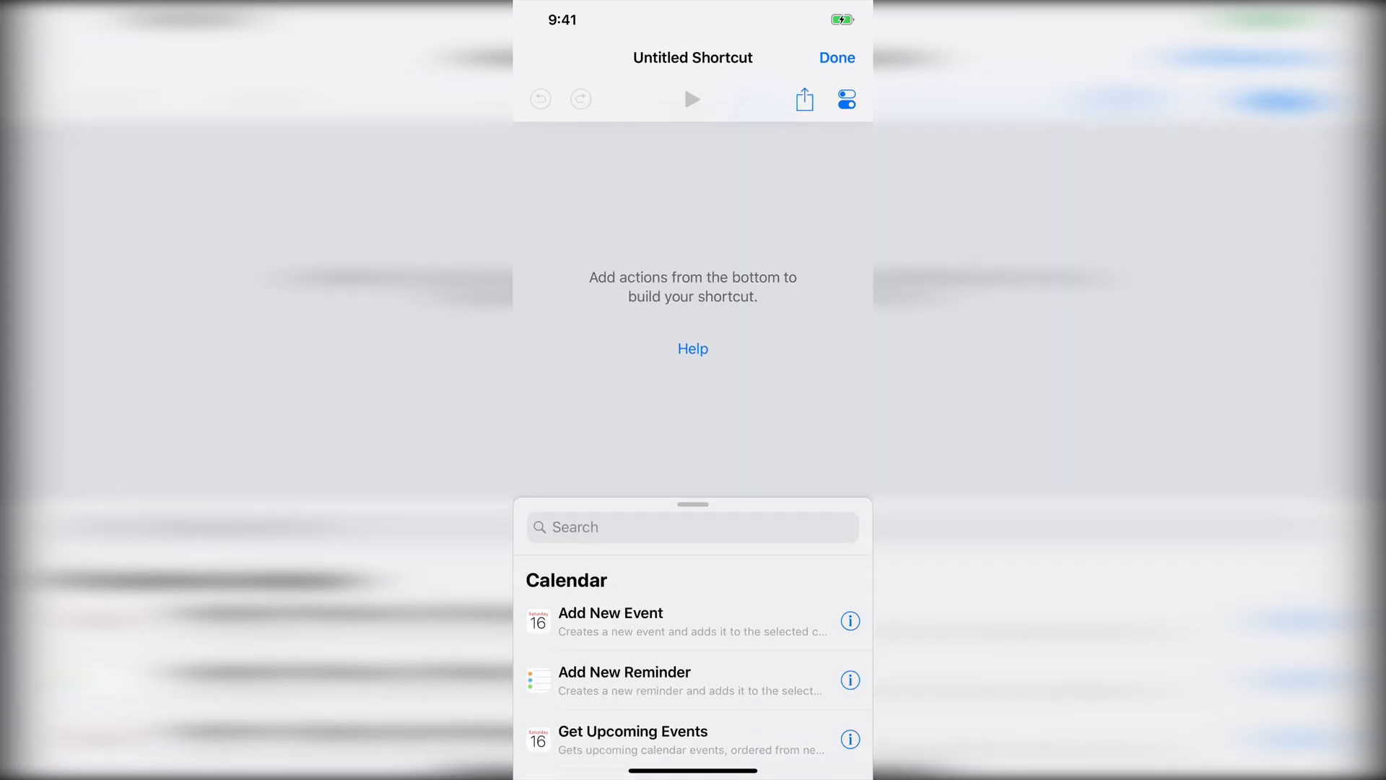
type("Text")
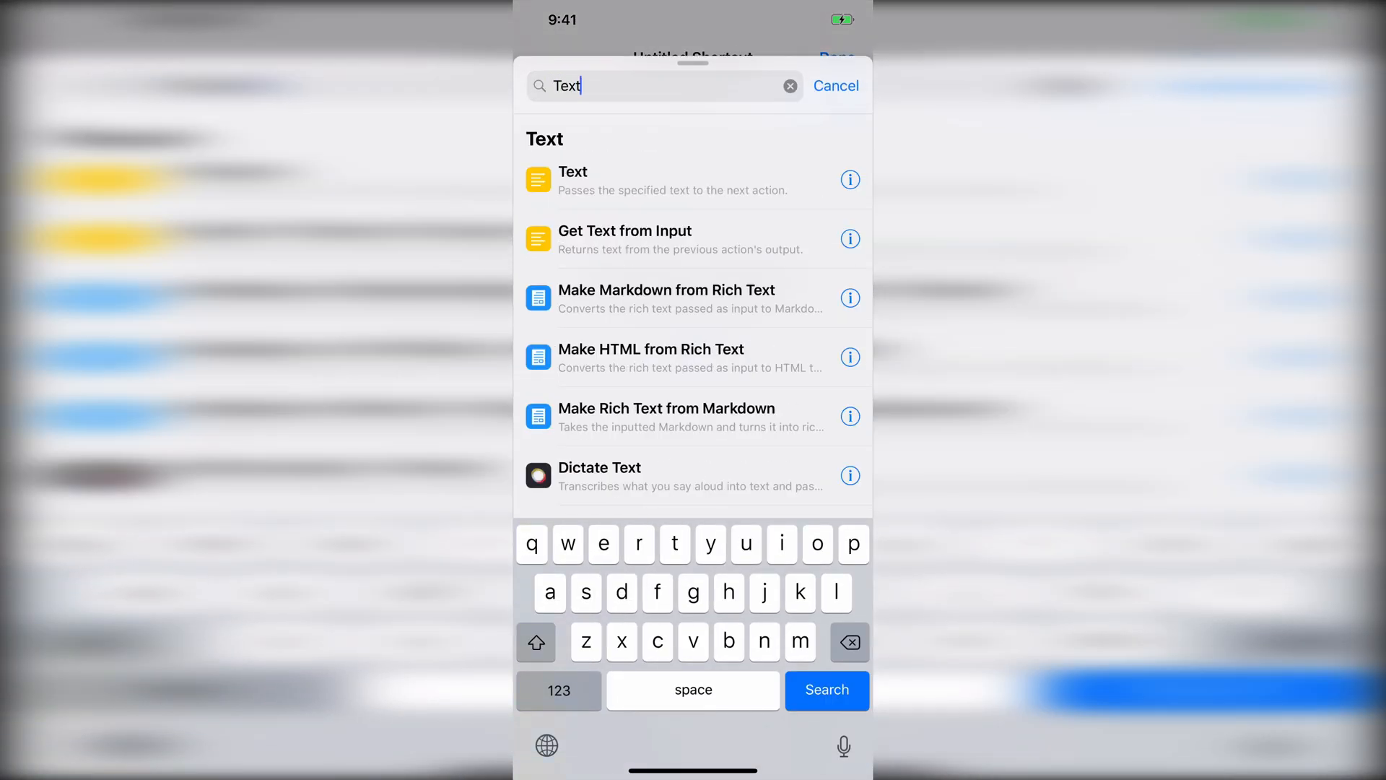
left_click(574, 172)
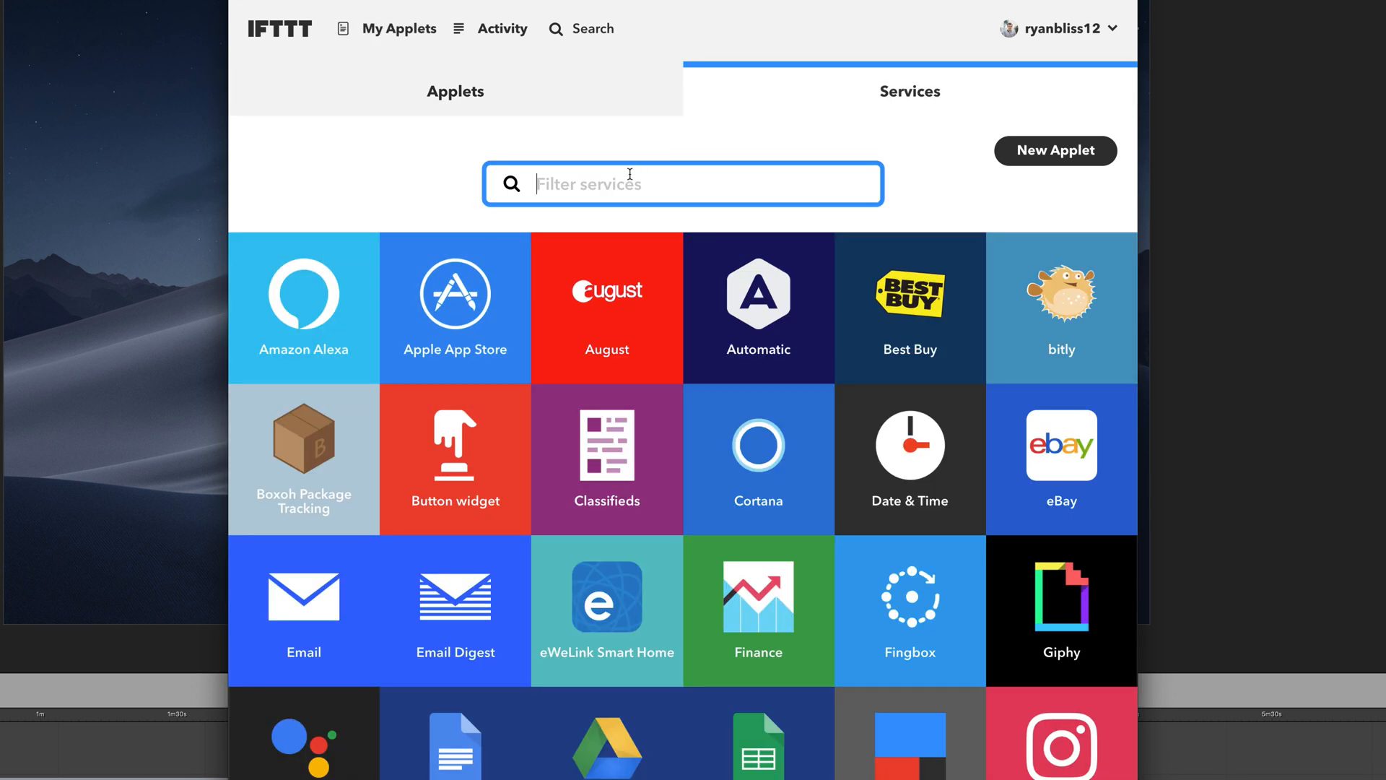
Step: Find the Webhooks service in IFTTT and open its documentation page
type("web")
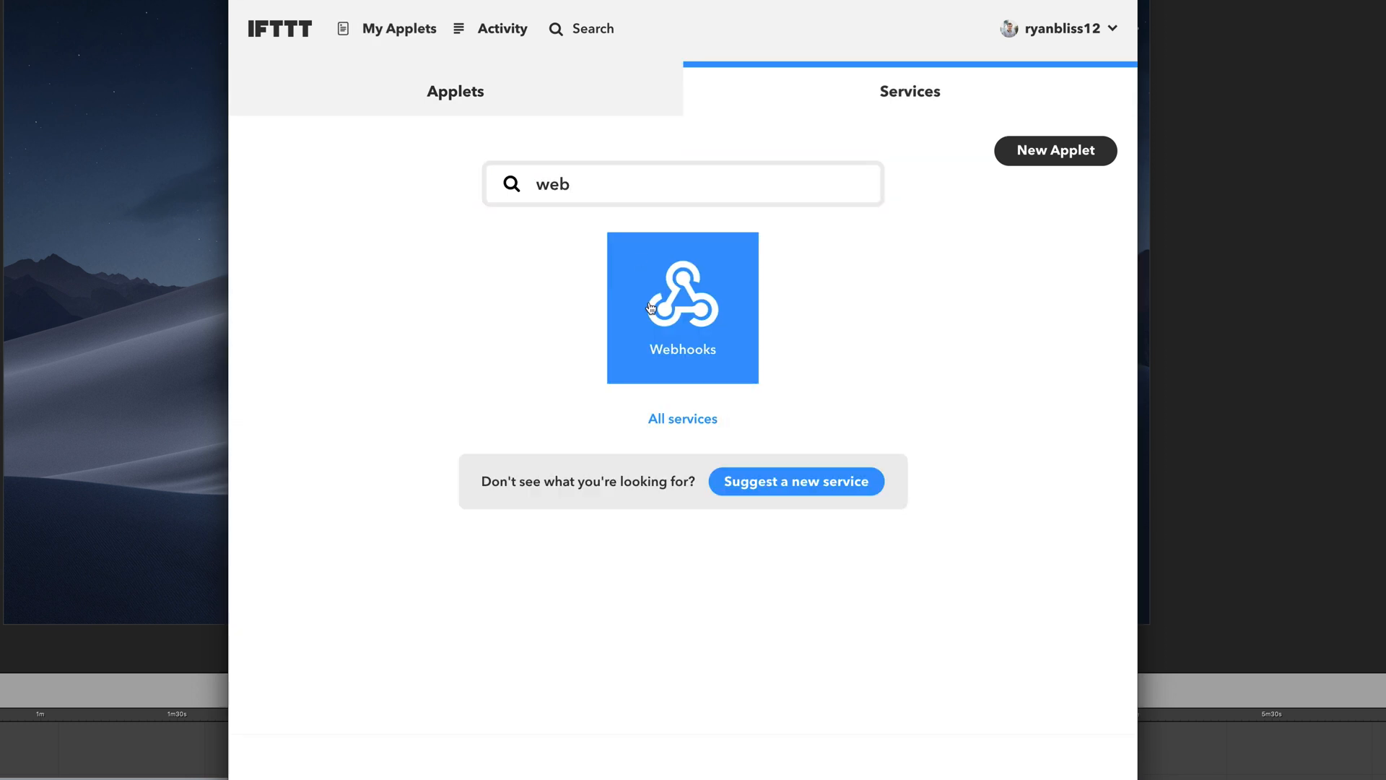
left_click(682, 306)
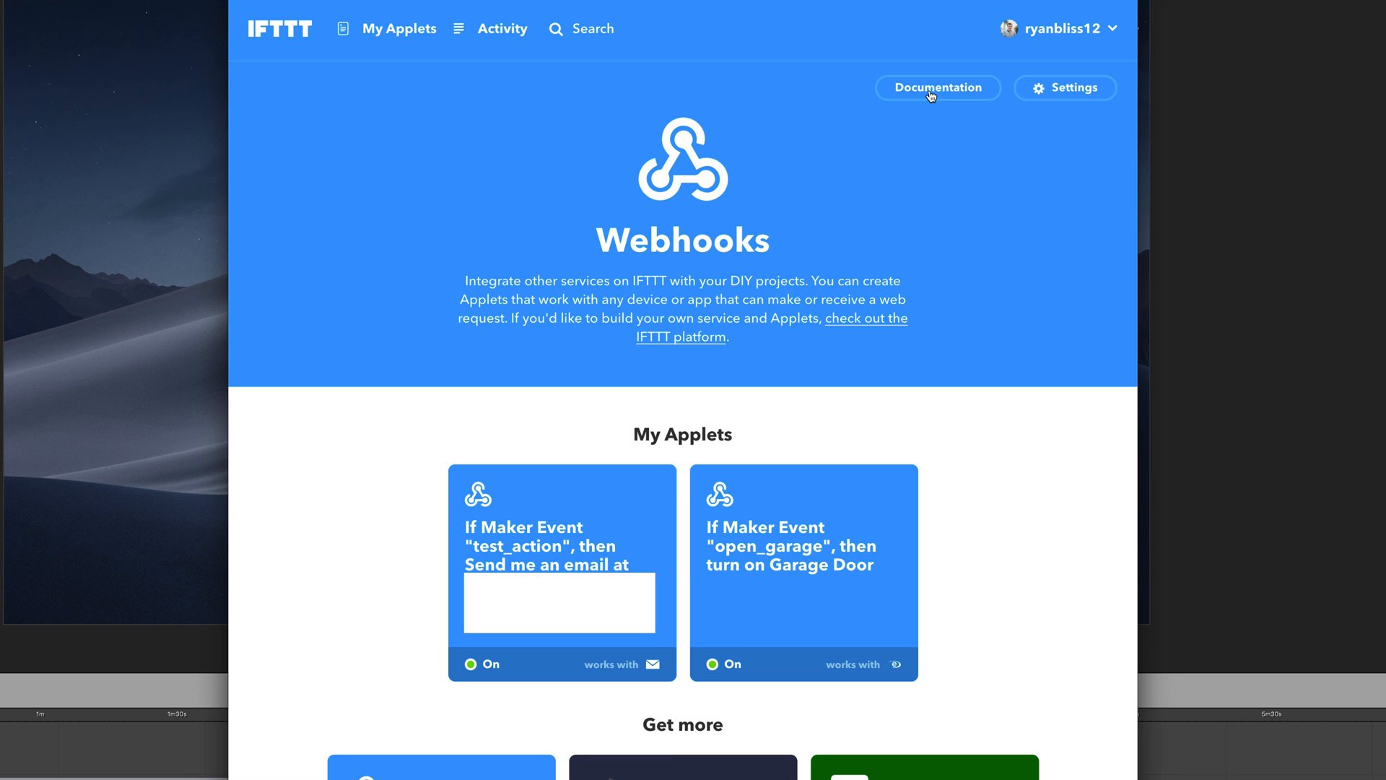
left_click(936, 88)
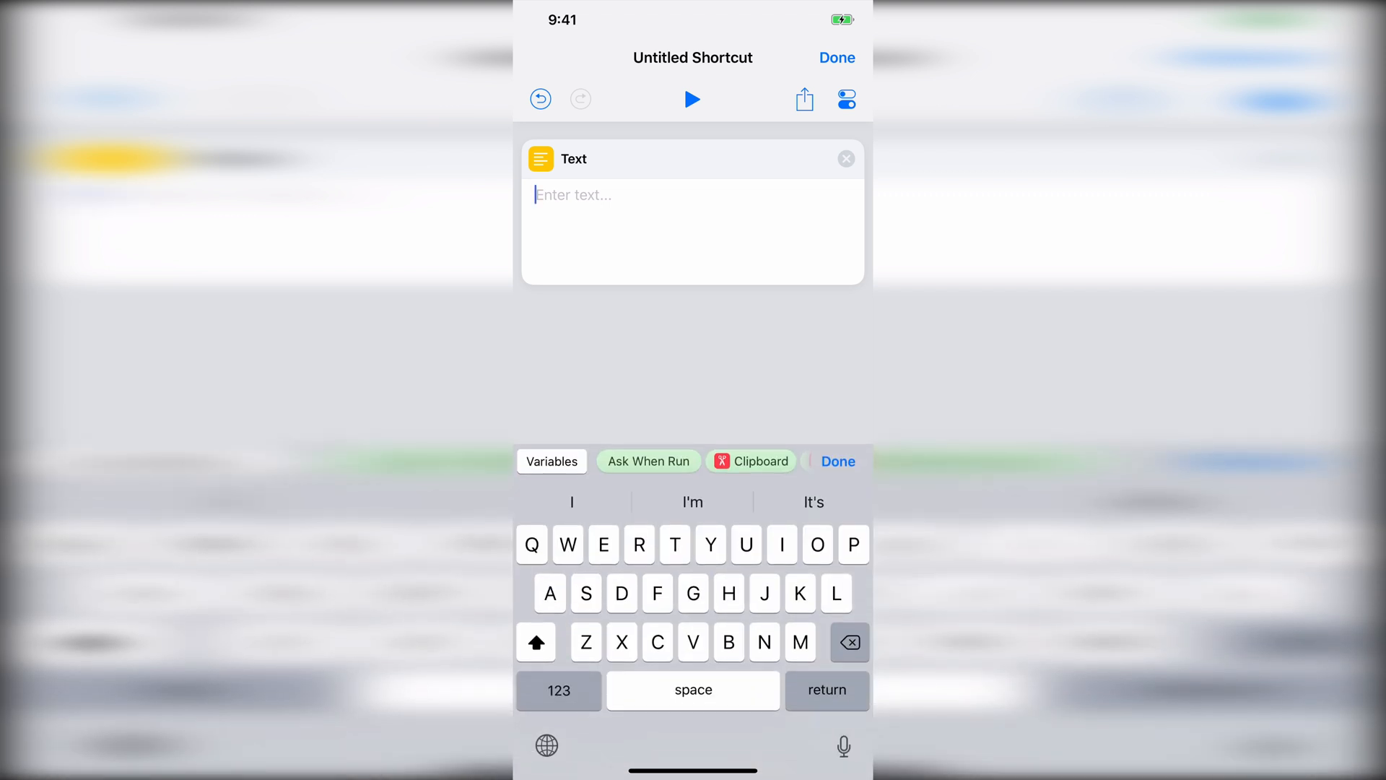
Step: Fill the first Text action with 'Private key', add a second Text action and begin typing the event name
type("Private key")
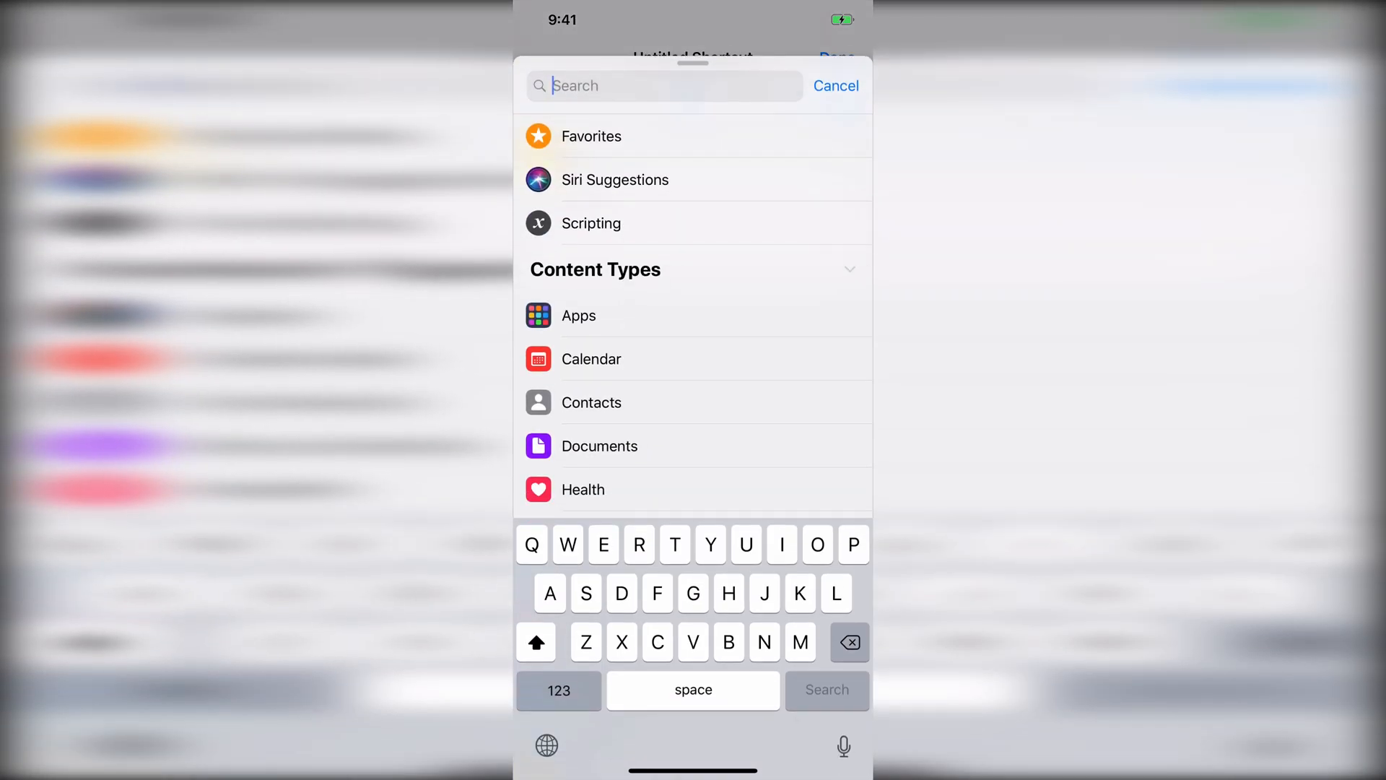
type("Text")
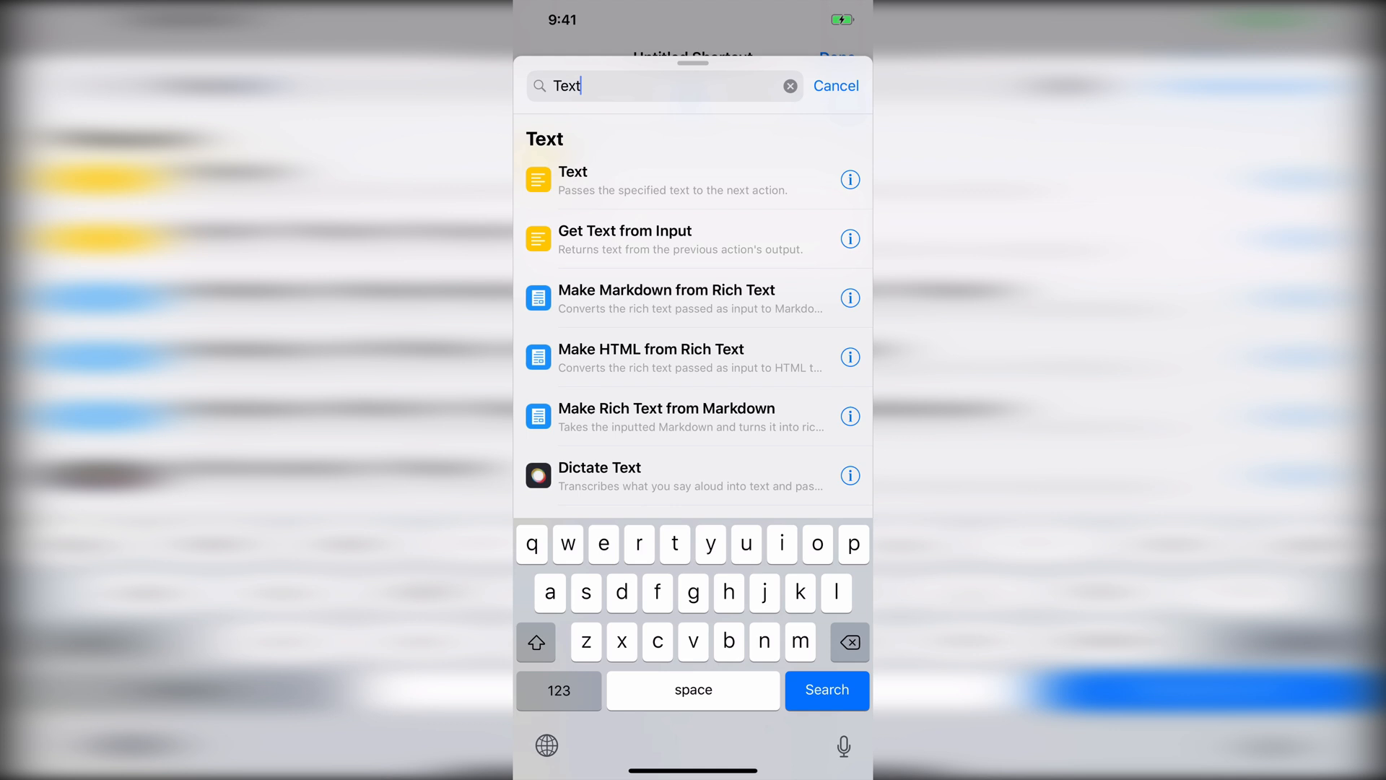
left_click(573, 181)
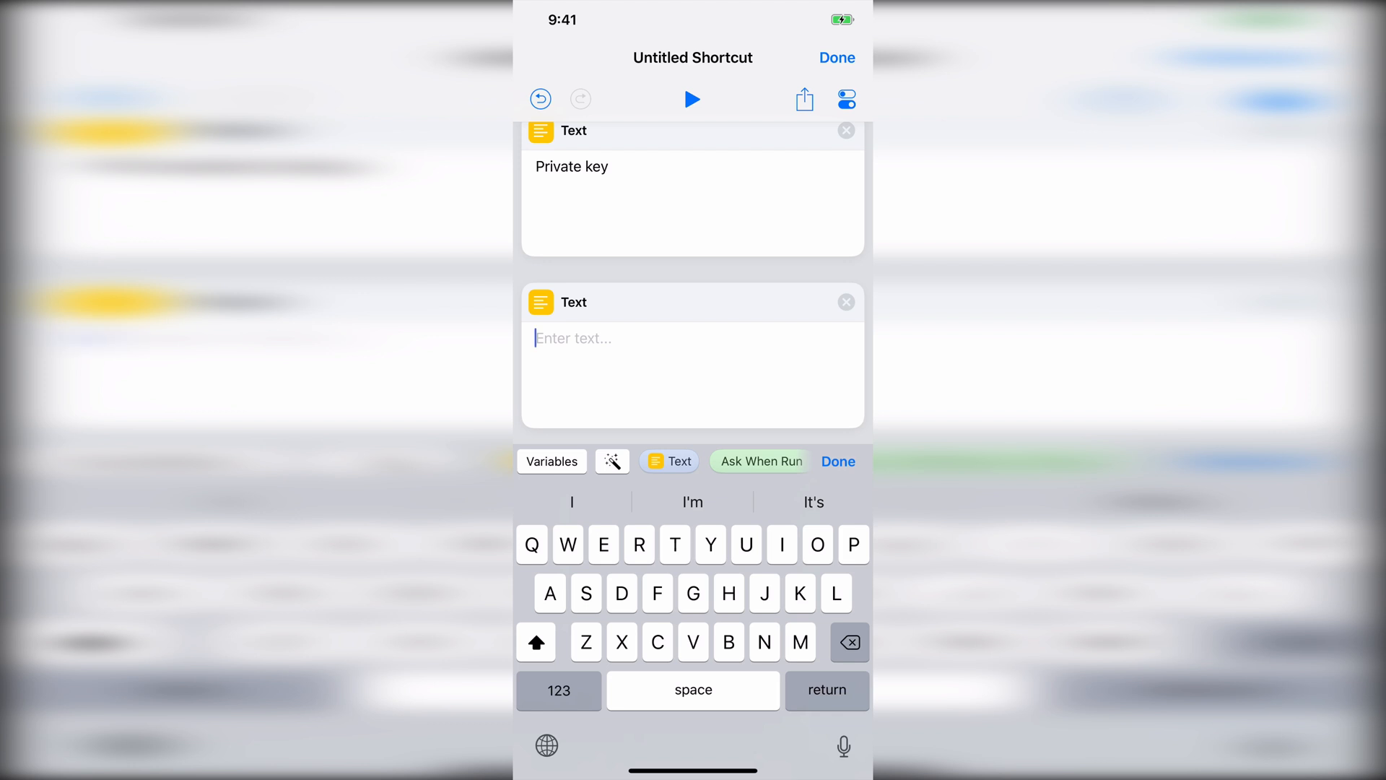
type("t")
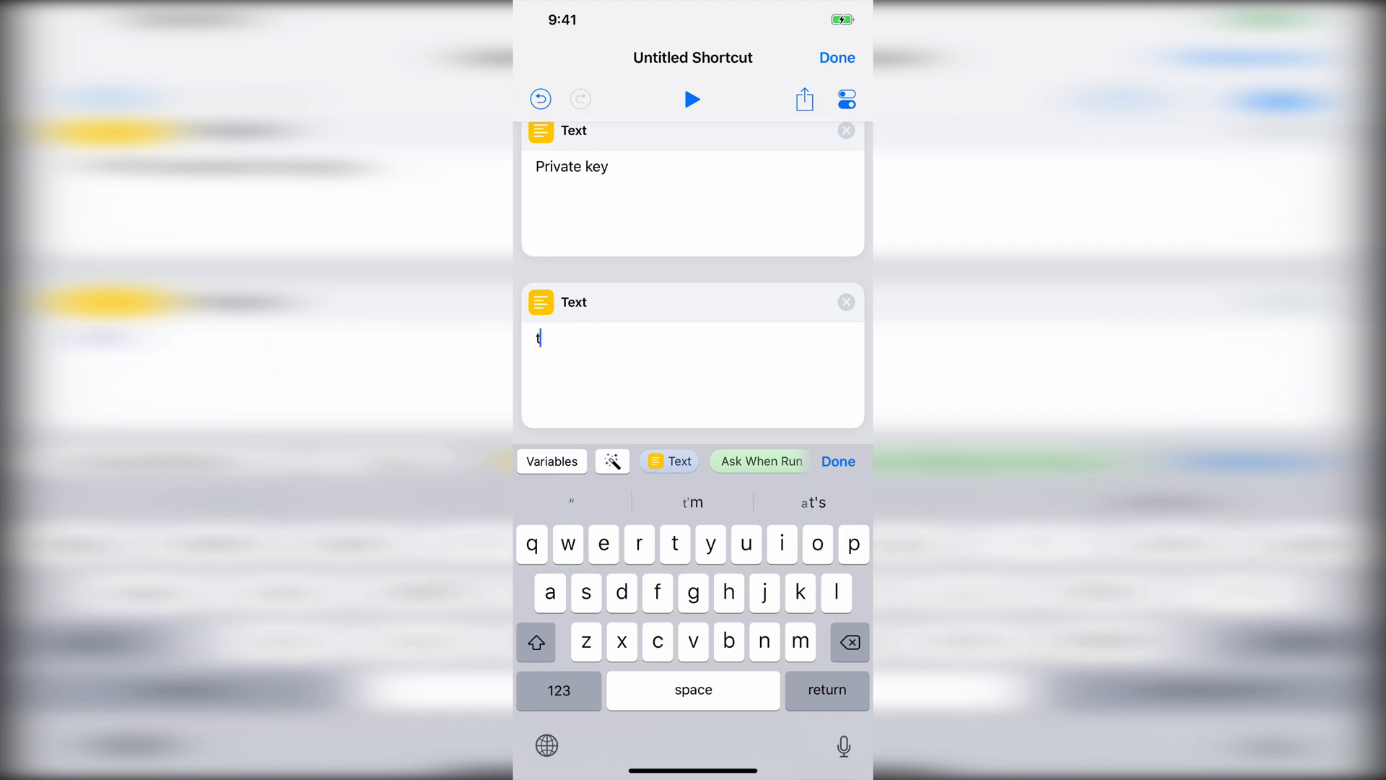
type("est-")
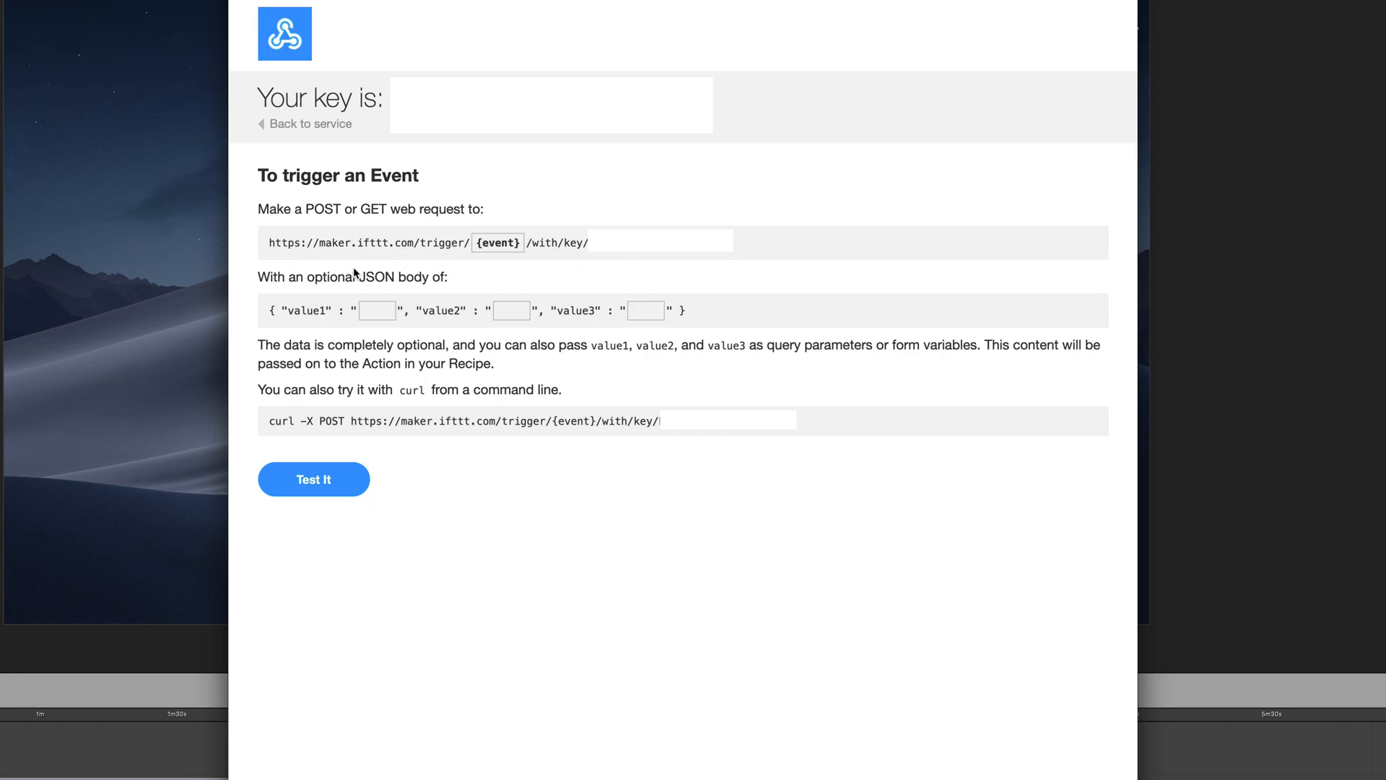
mouse_move(268, 242)
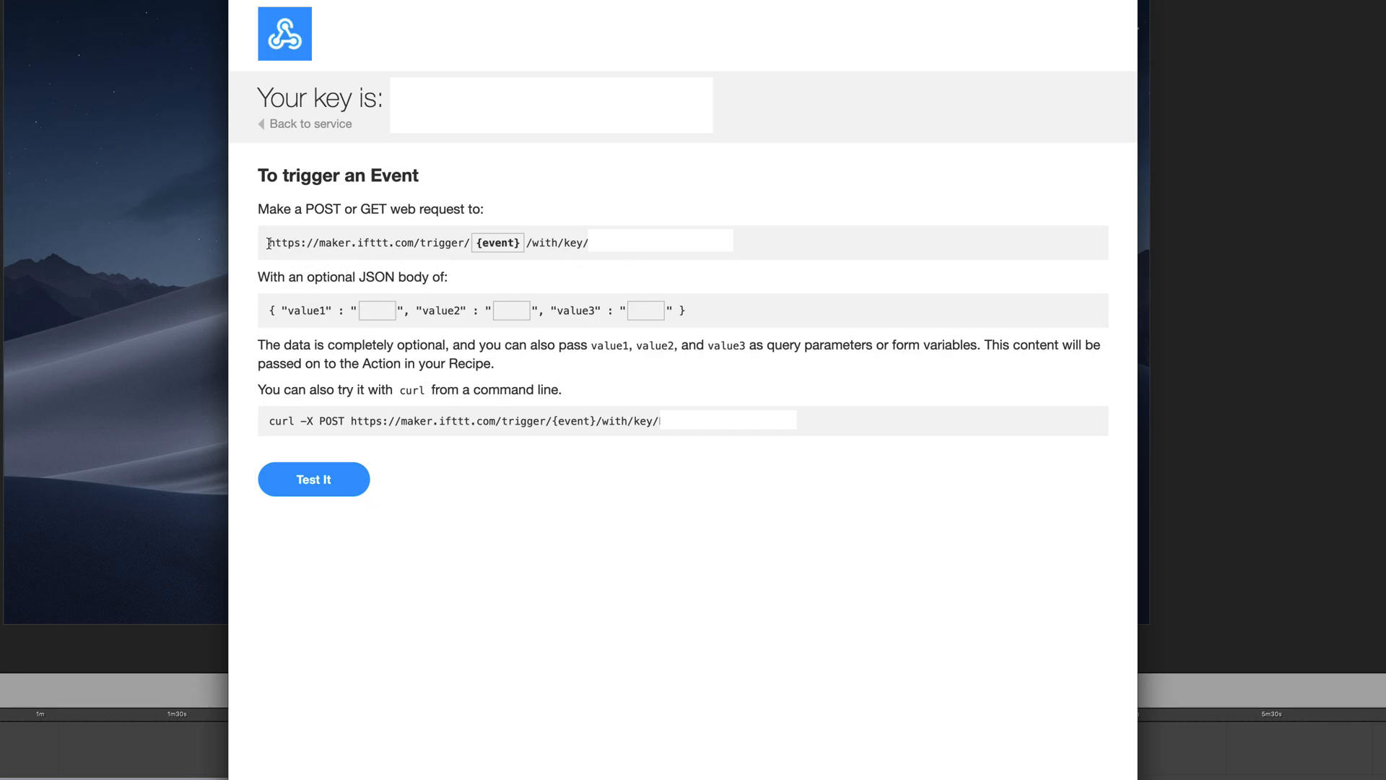
Step: Select the trigger web request address on the IFTTT Webhooks page
left_click_drag(270, 242, 468, 242)
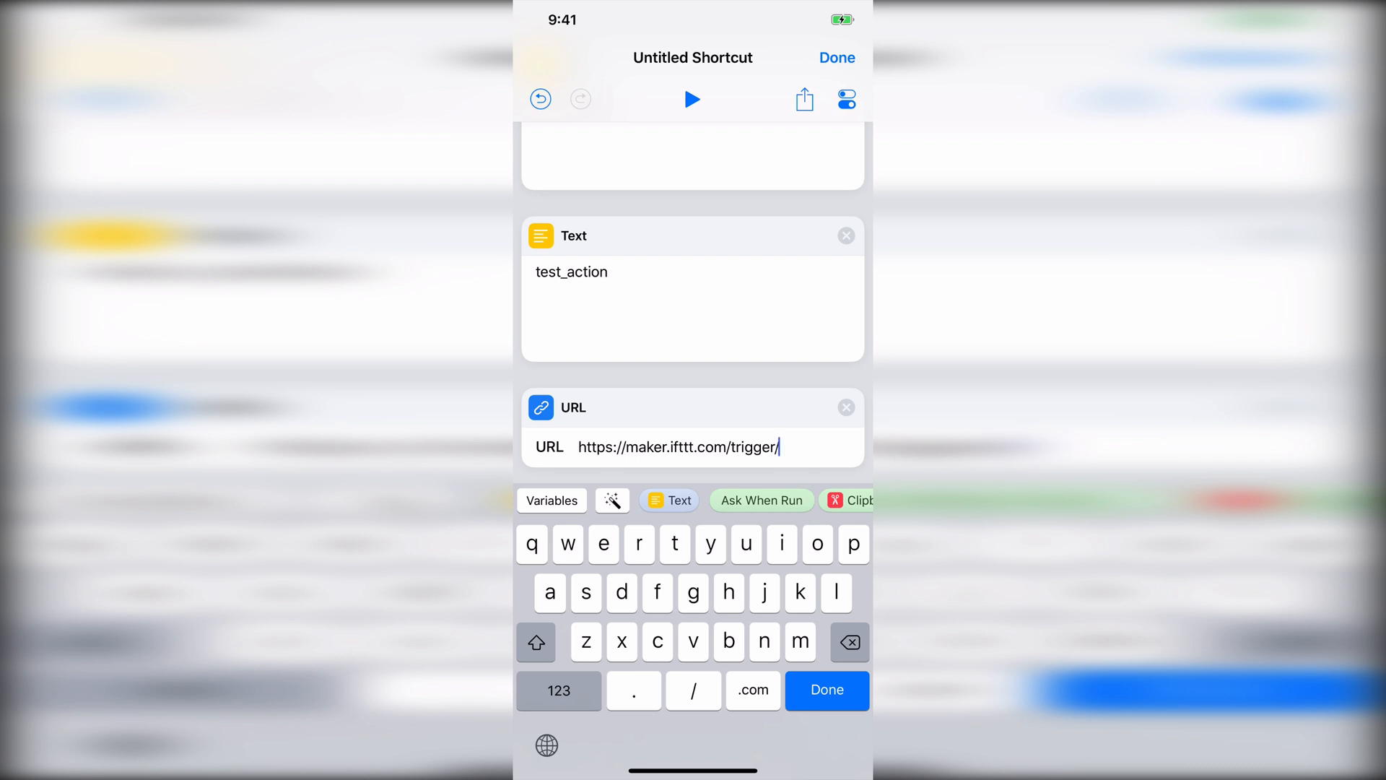
Step: Insert the event Text variable into the URL, name it 'IFTTT Action' and append /with/key/
left_click(669, 499)
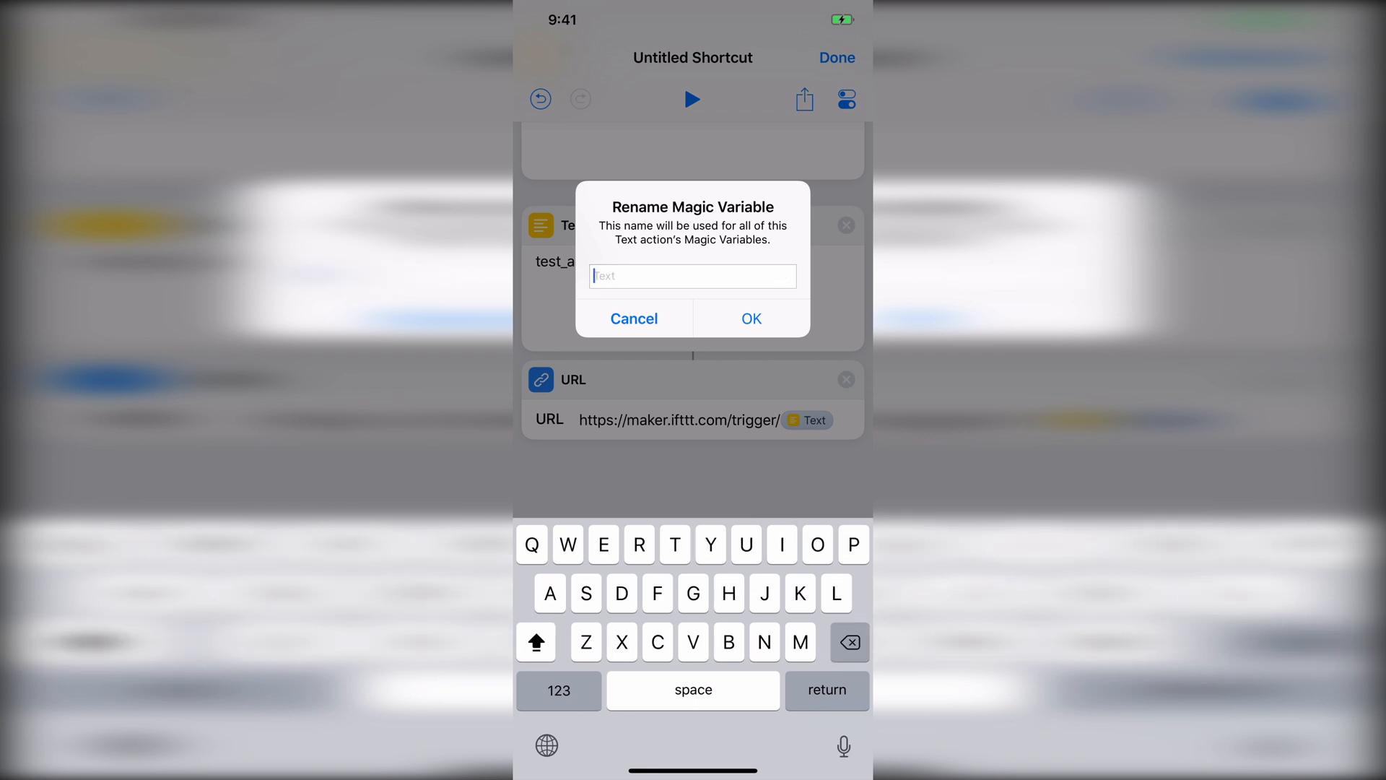
type("IFTTT Actio")
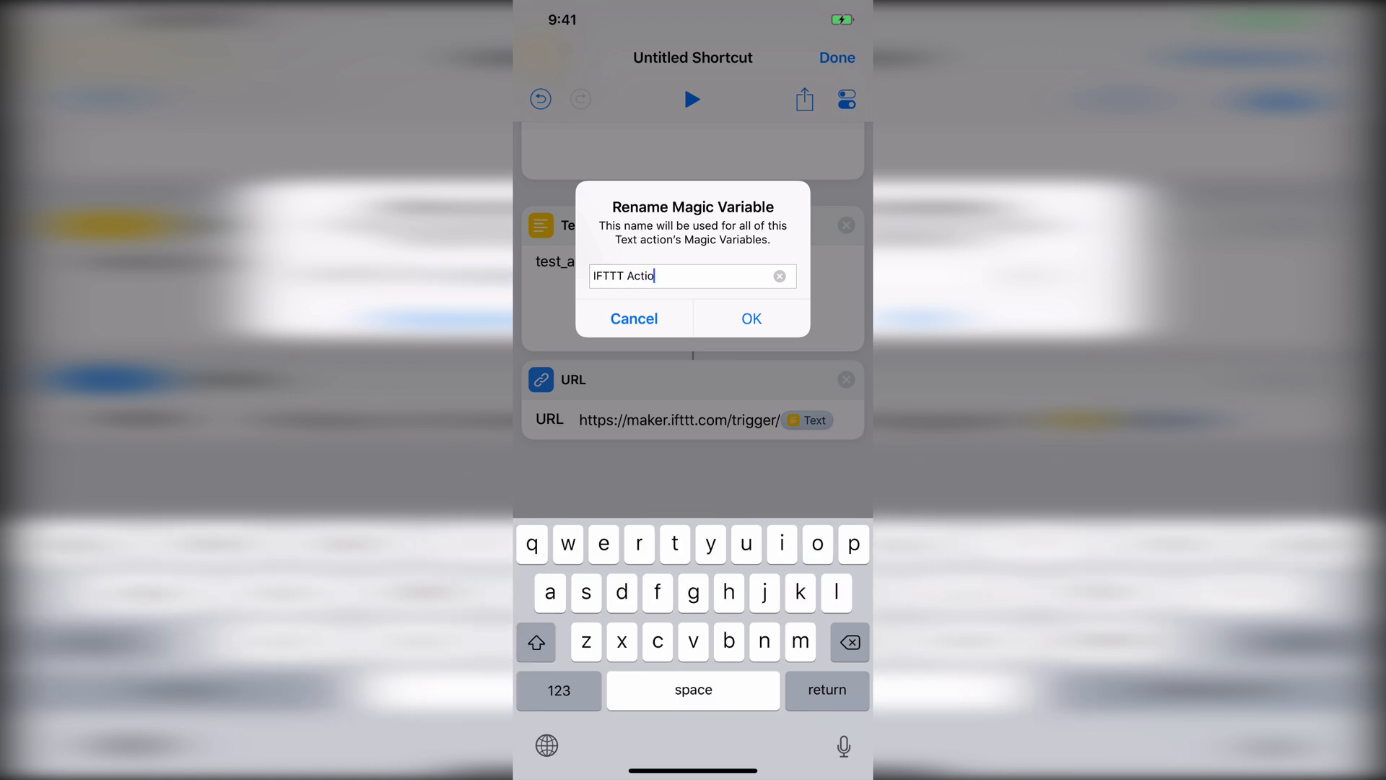
left_click(751, 317)
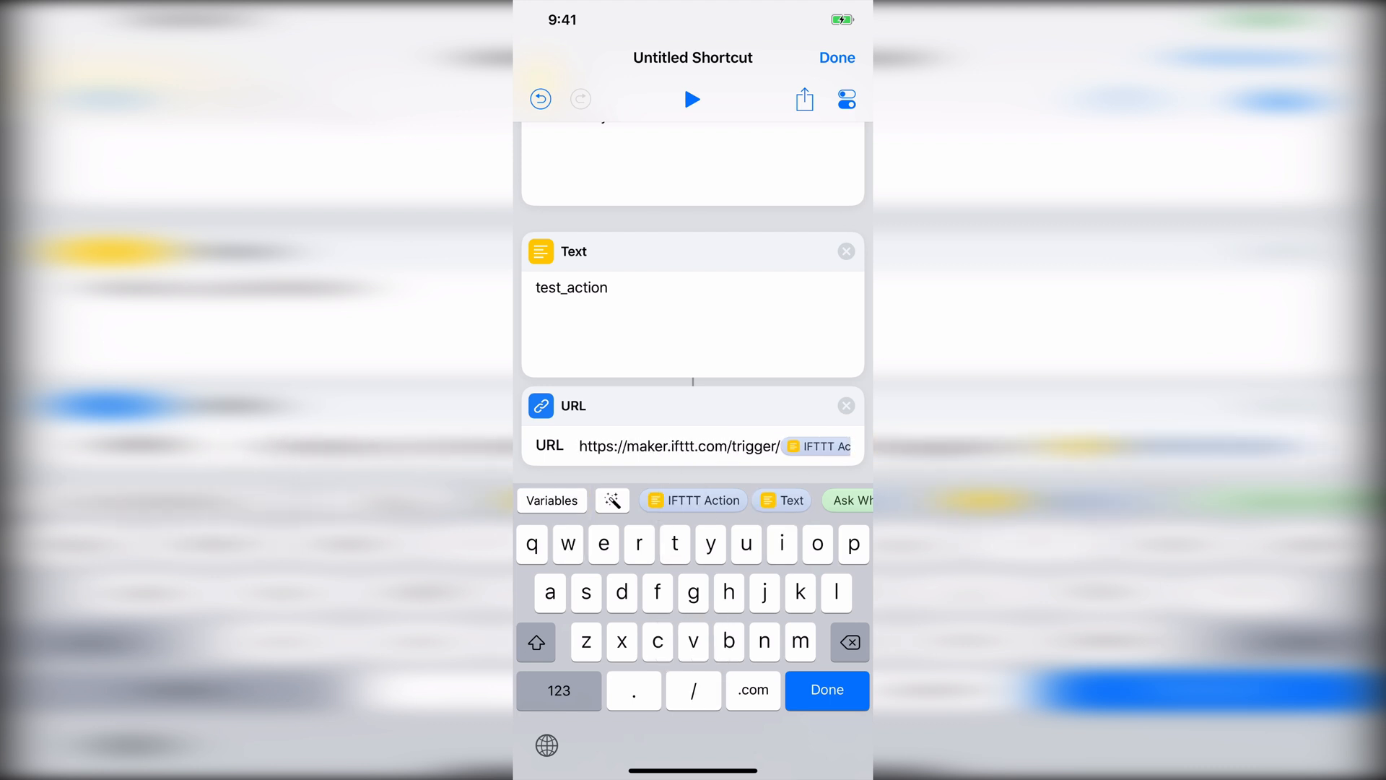
type("/with/key/")
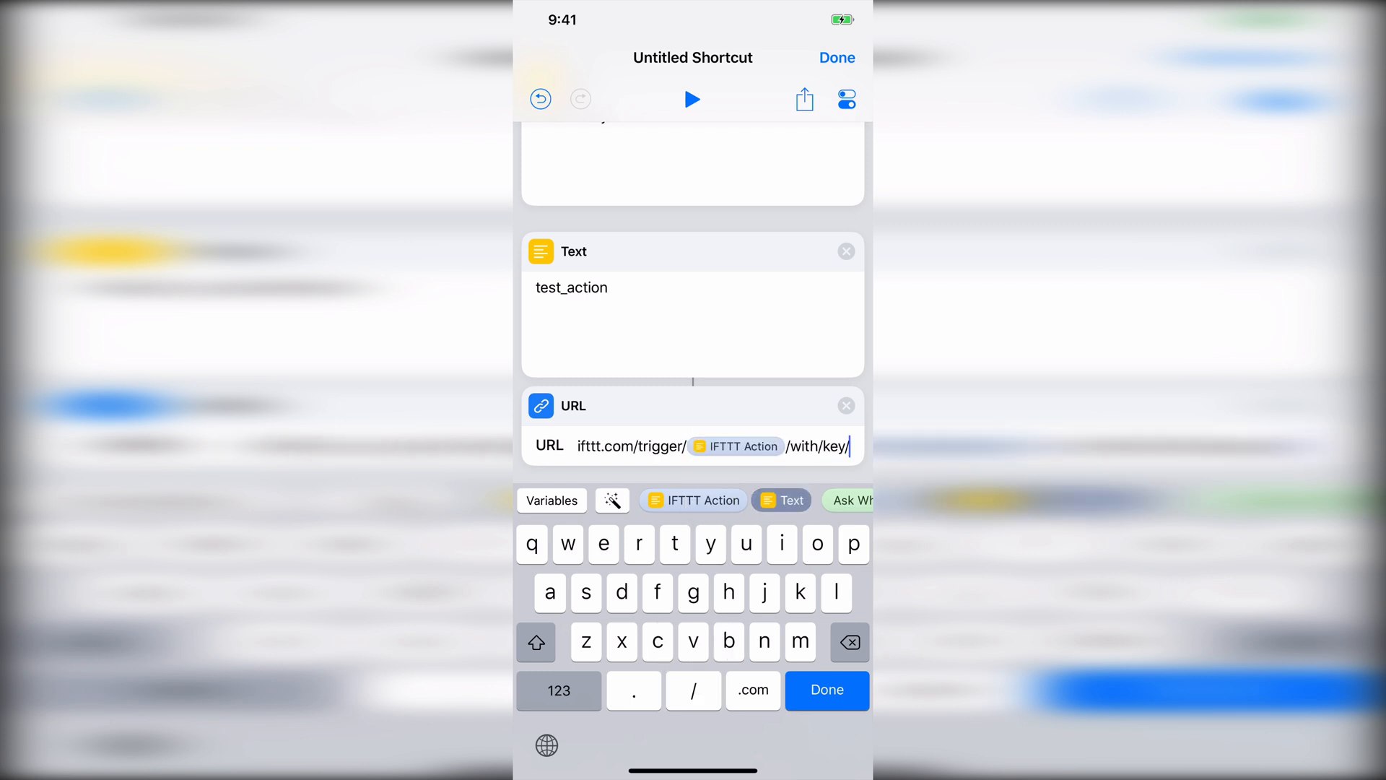
Step: Append the private key Text variable to the URL and name it 'Key'
left_click(789, 499)
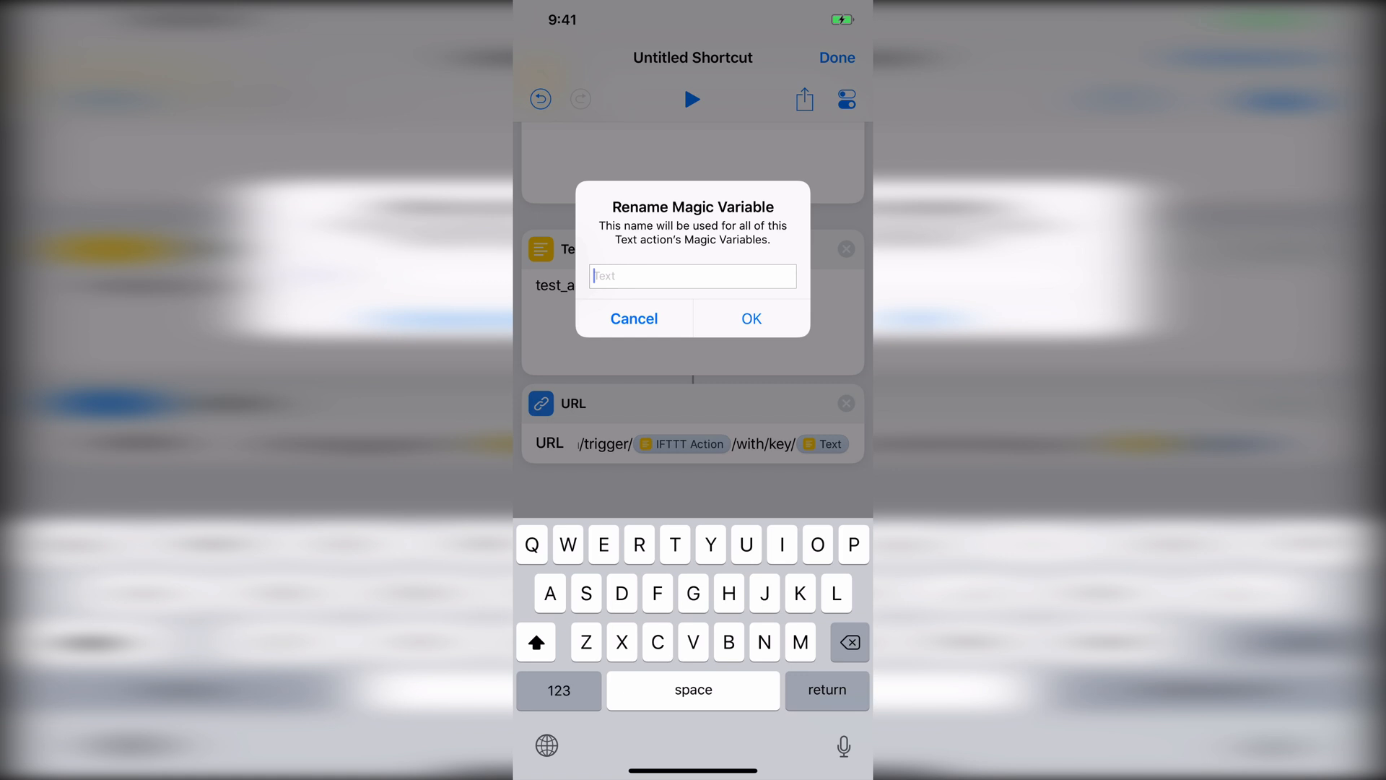
type("Key")
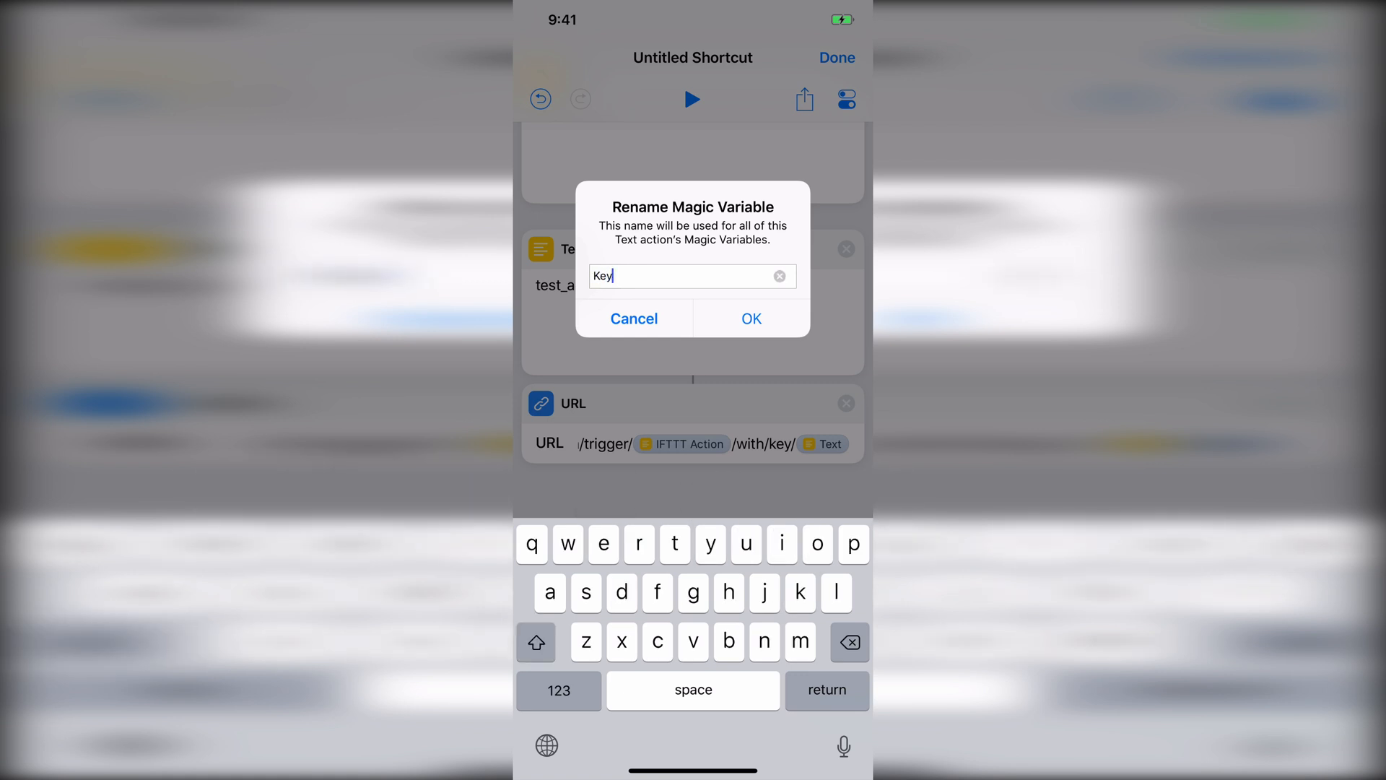
left_click(751, 318)
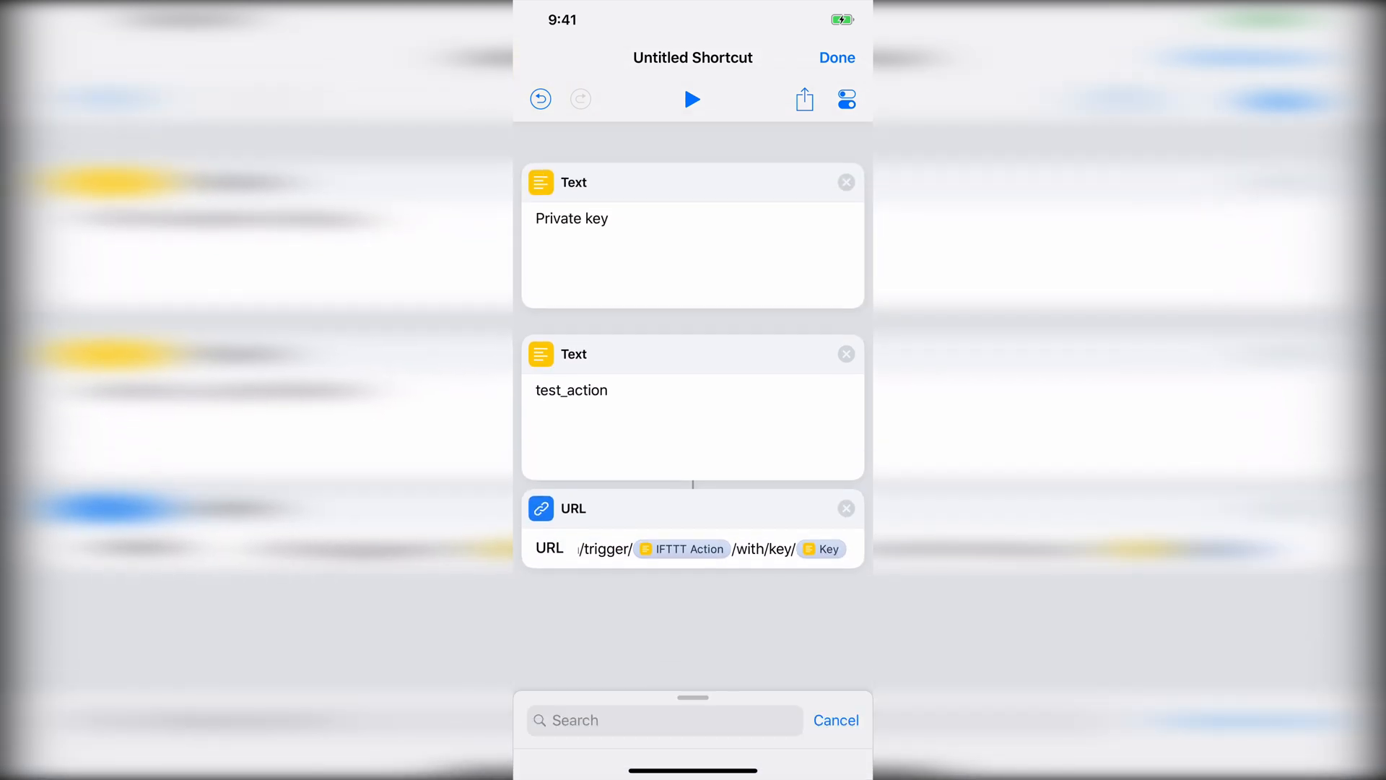
left_click(680, 549)
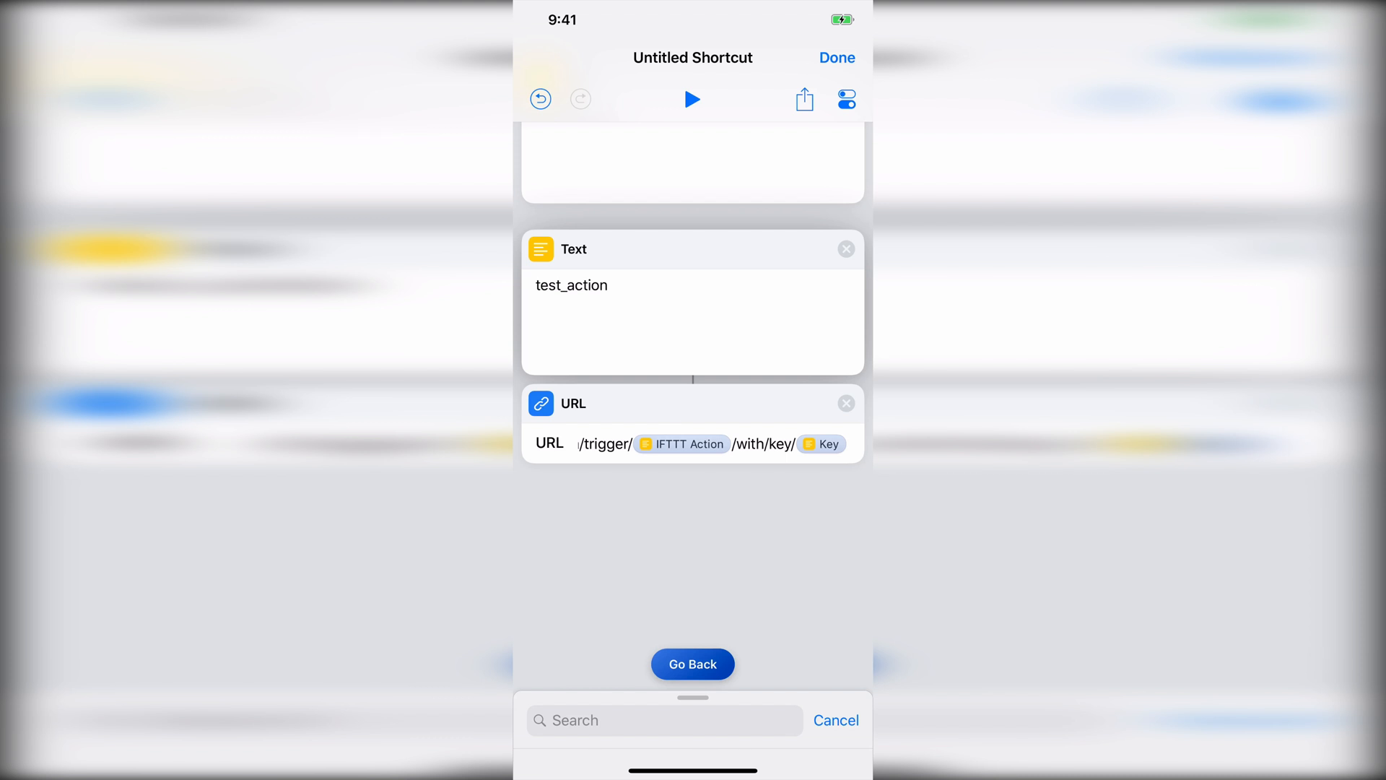
Step: Open the shortcut's Settings screen
left_click(682, 443)
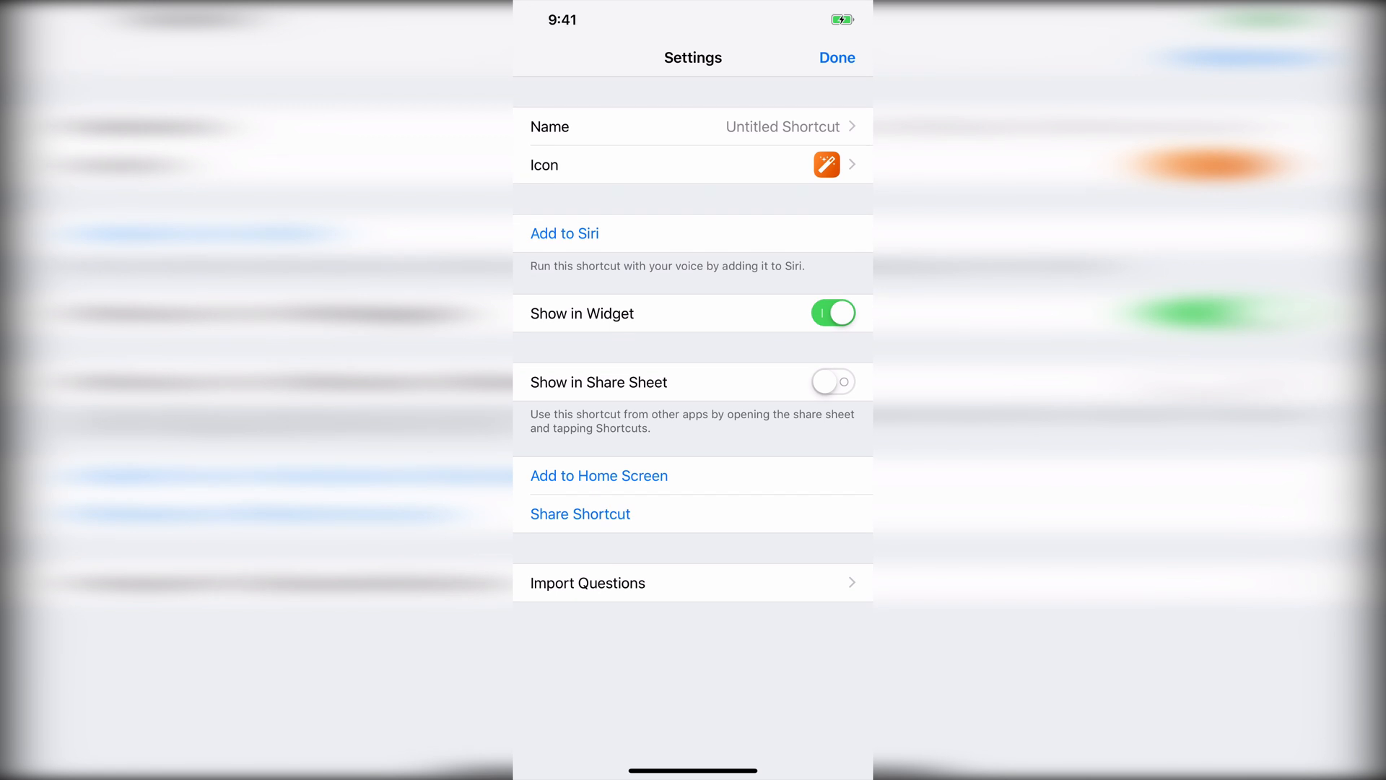
Step: Record the Siri phrase 'Run test shortcut' and save the shortcut to the Library
left_click(564, 234)
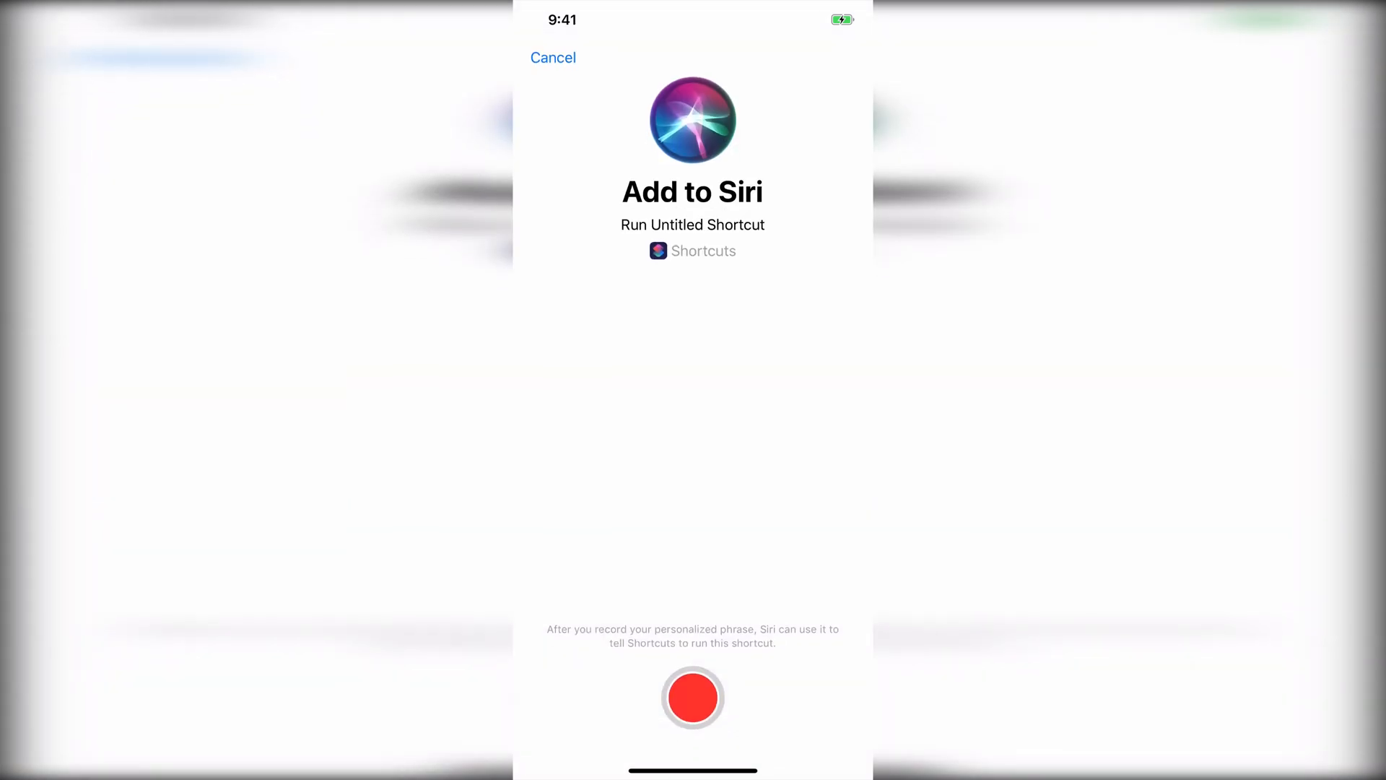
left_click(692, 697)
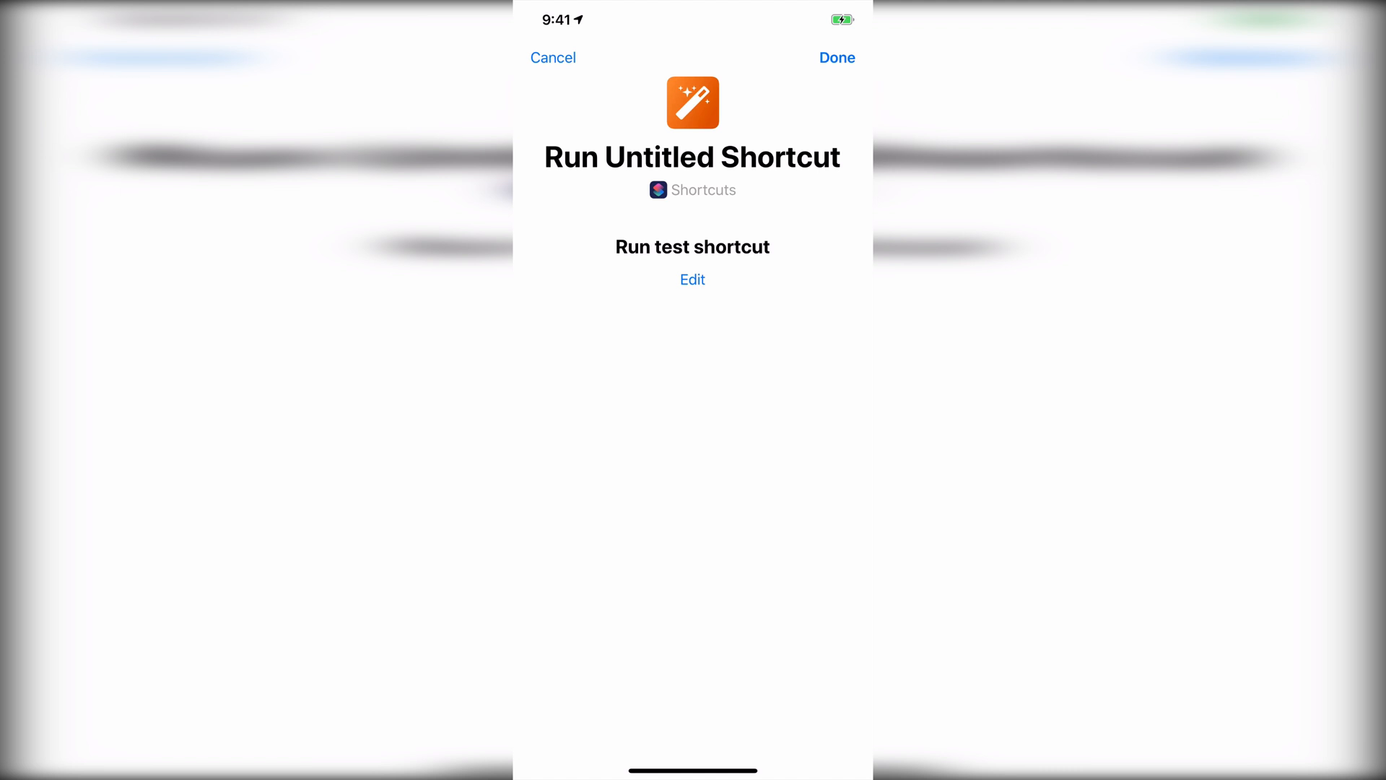
left_click(692, 279)
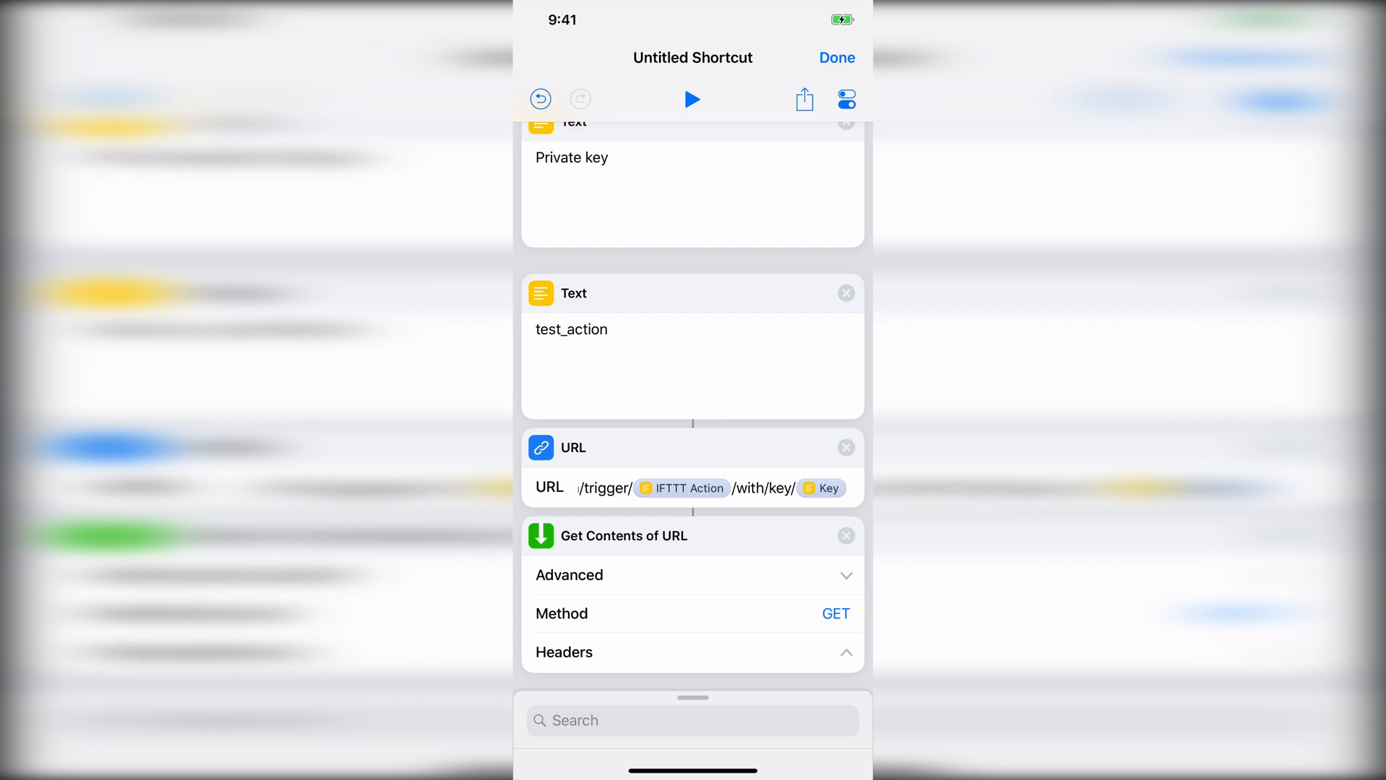
left_click(836, 57)
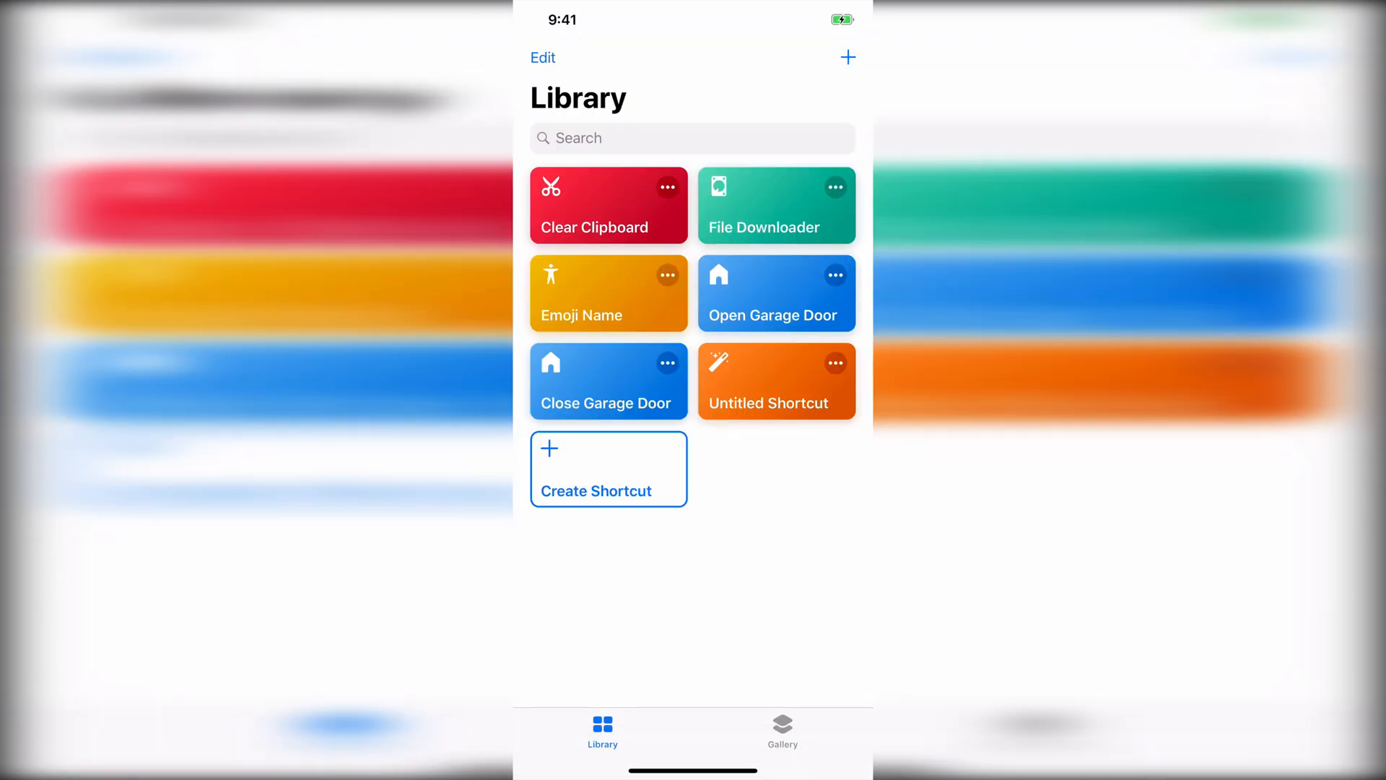